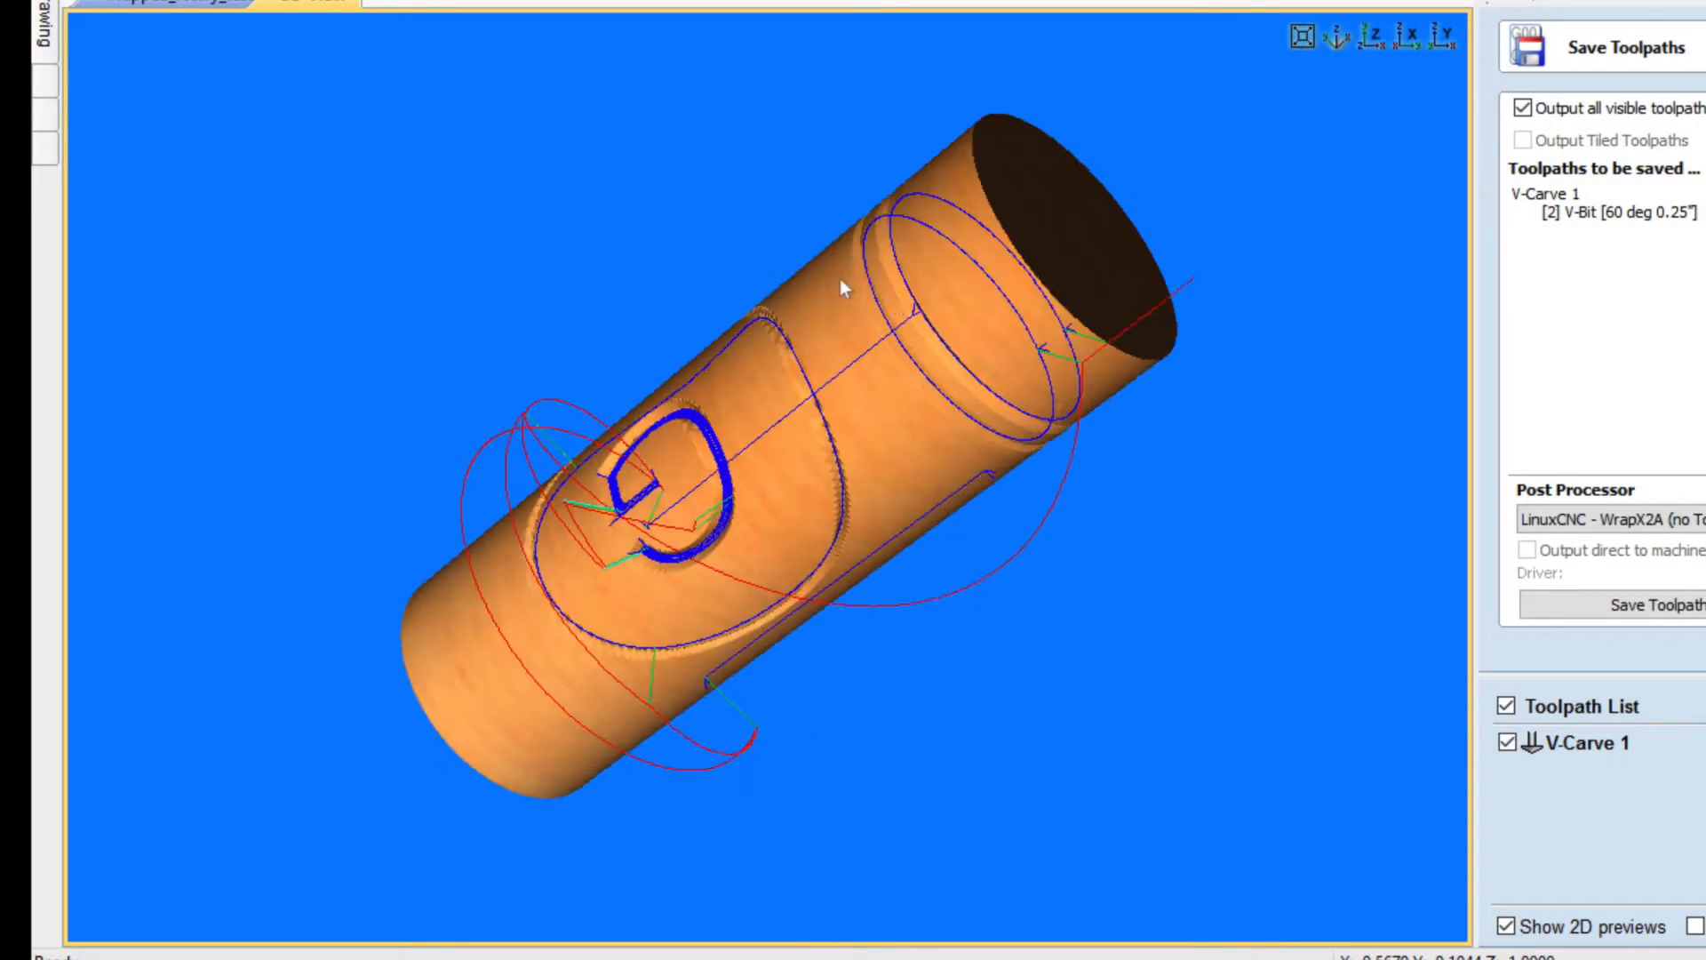
# Step: Save the V-Carve 1 toolpath as .ngc G-code with the LinuxCNC WrapX2A post processor
pyautogui.click(593, 457)
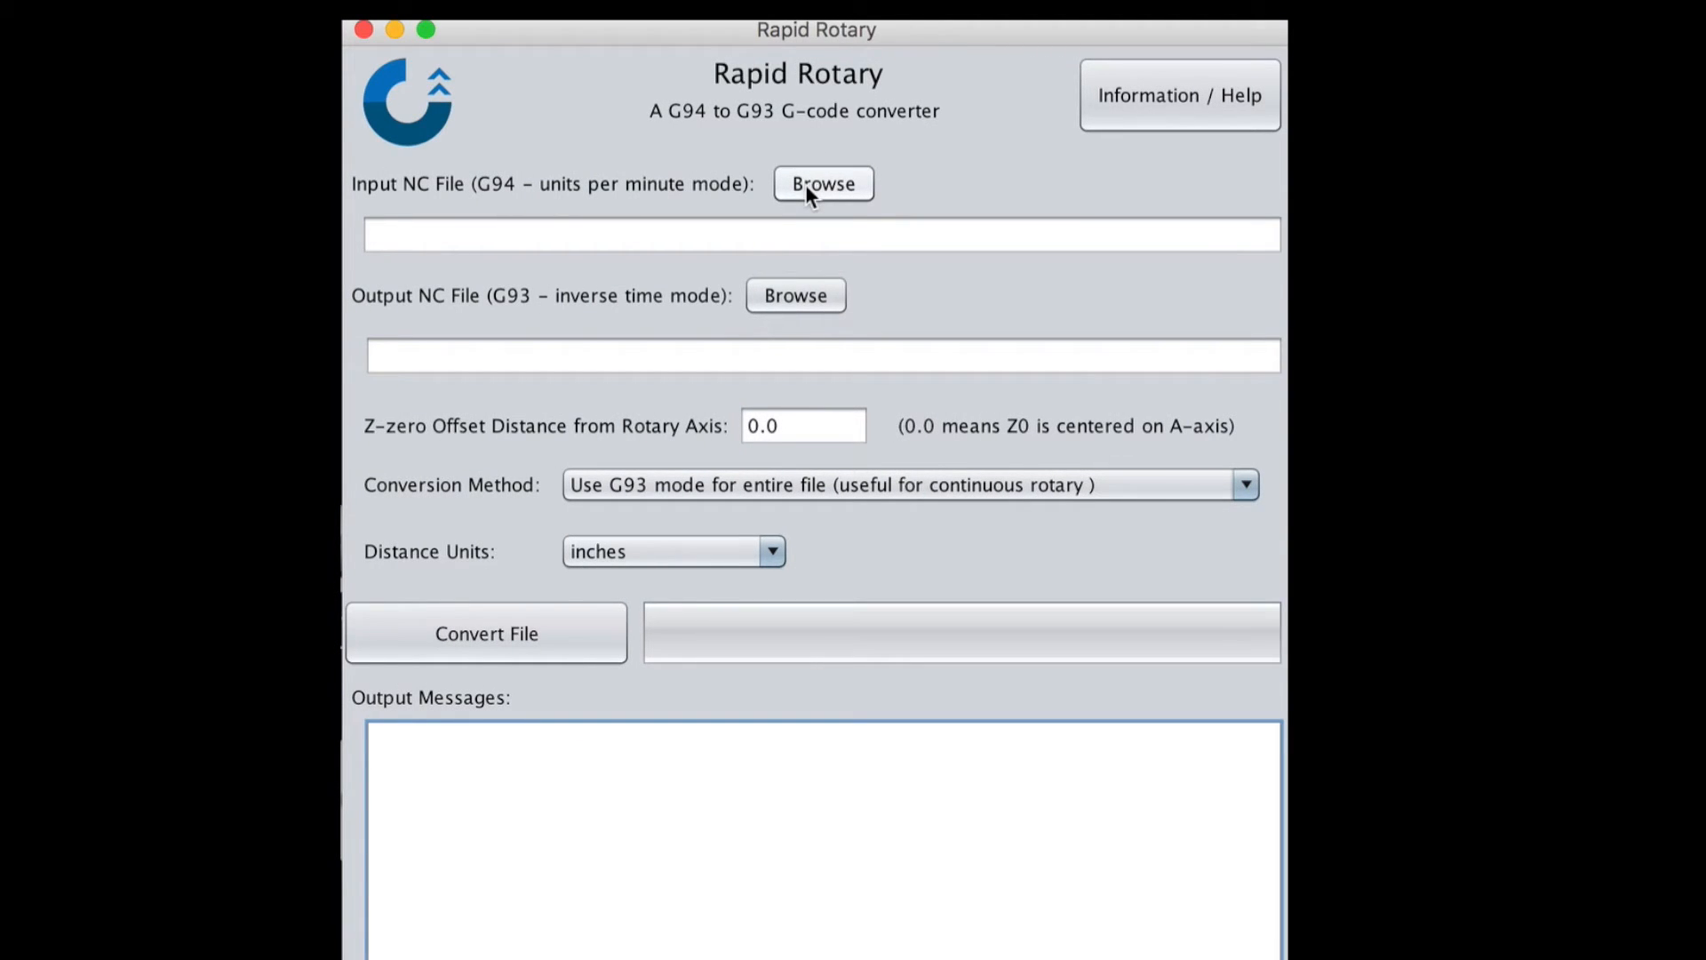
# Step: Load wrapped_test_60degVbit_center.ngc as the G94 input file to convert
pyautogui.click(823, 183)
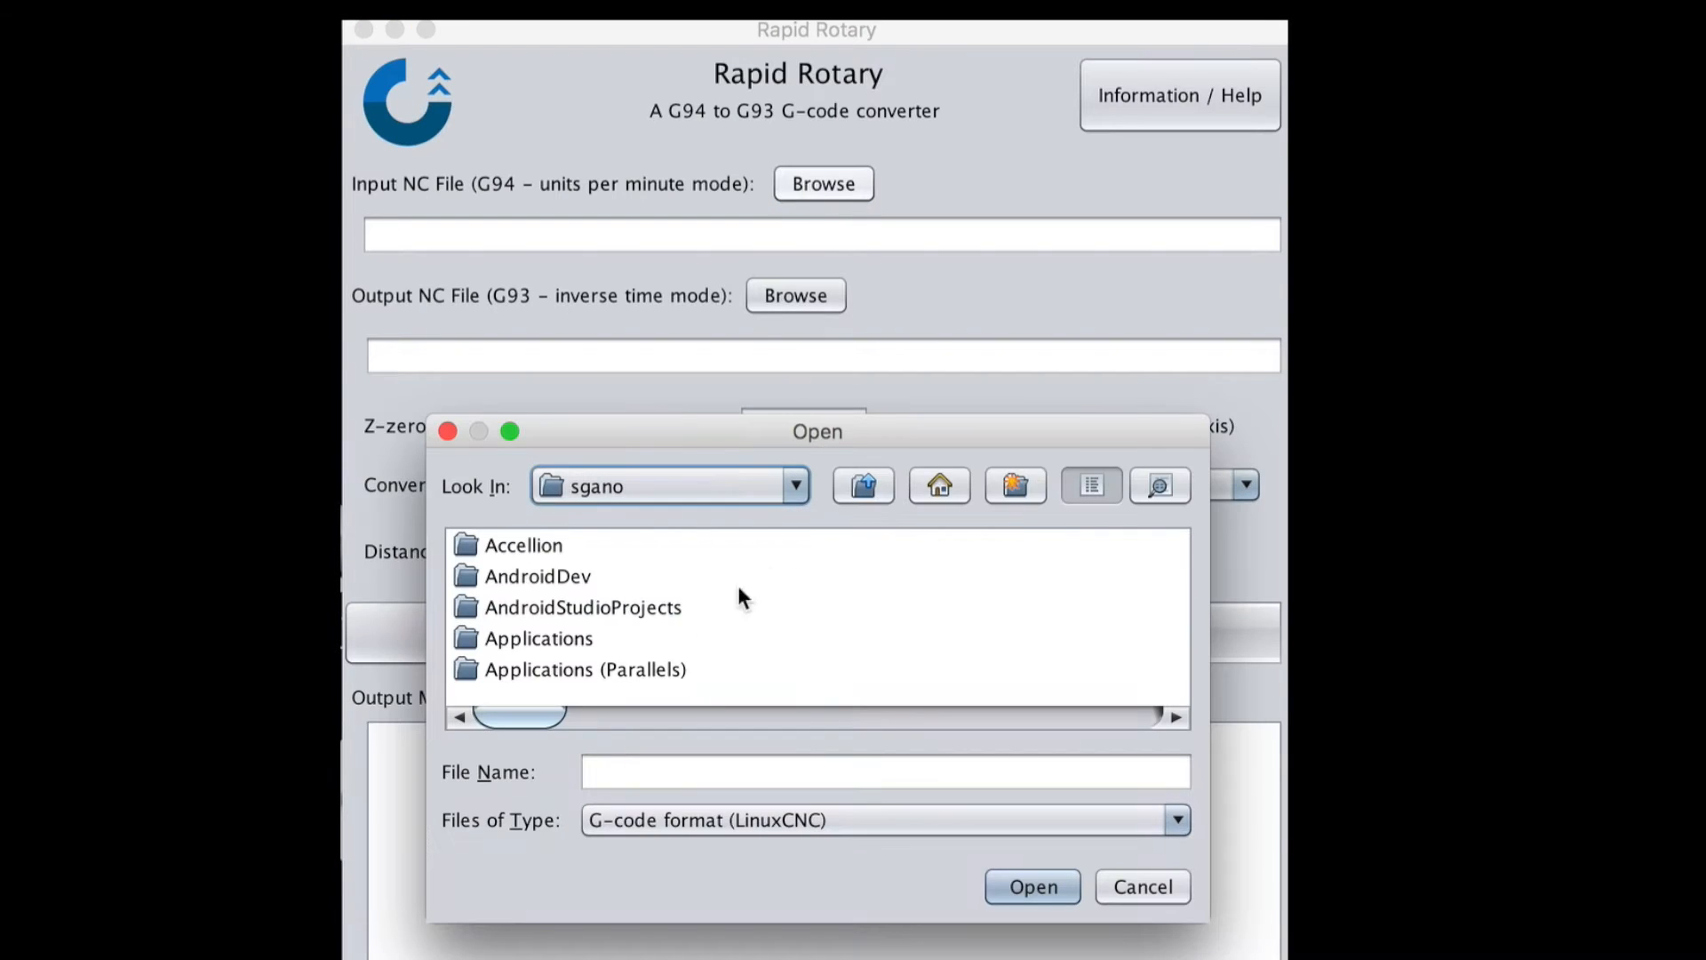
pyautogui.moveTo(519, 714); pyautogui.dragTo(778, 714)
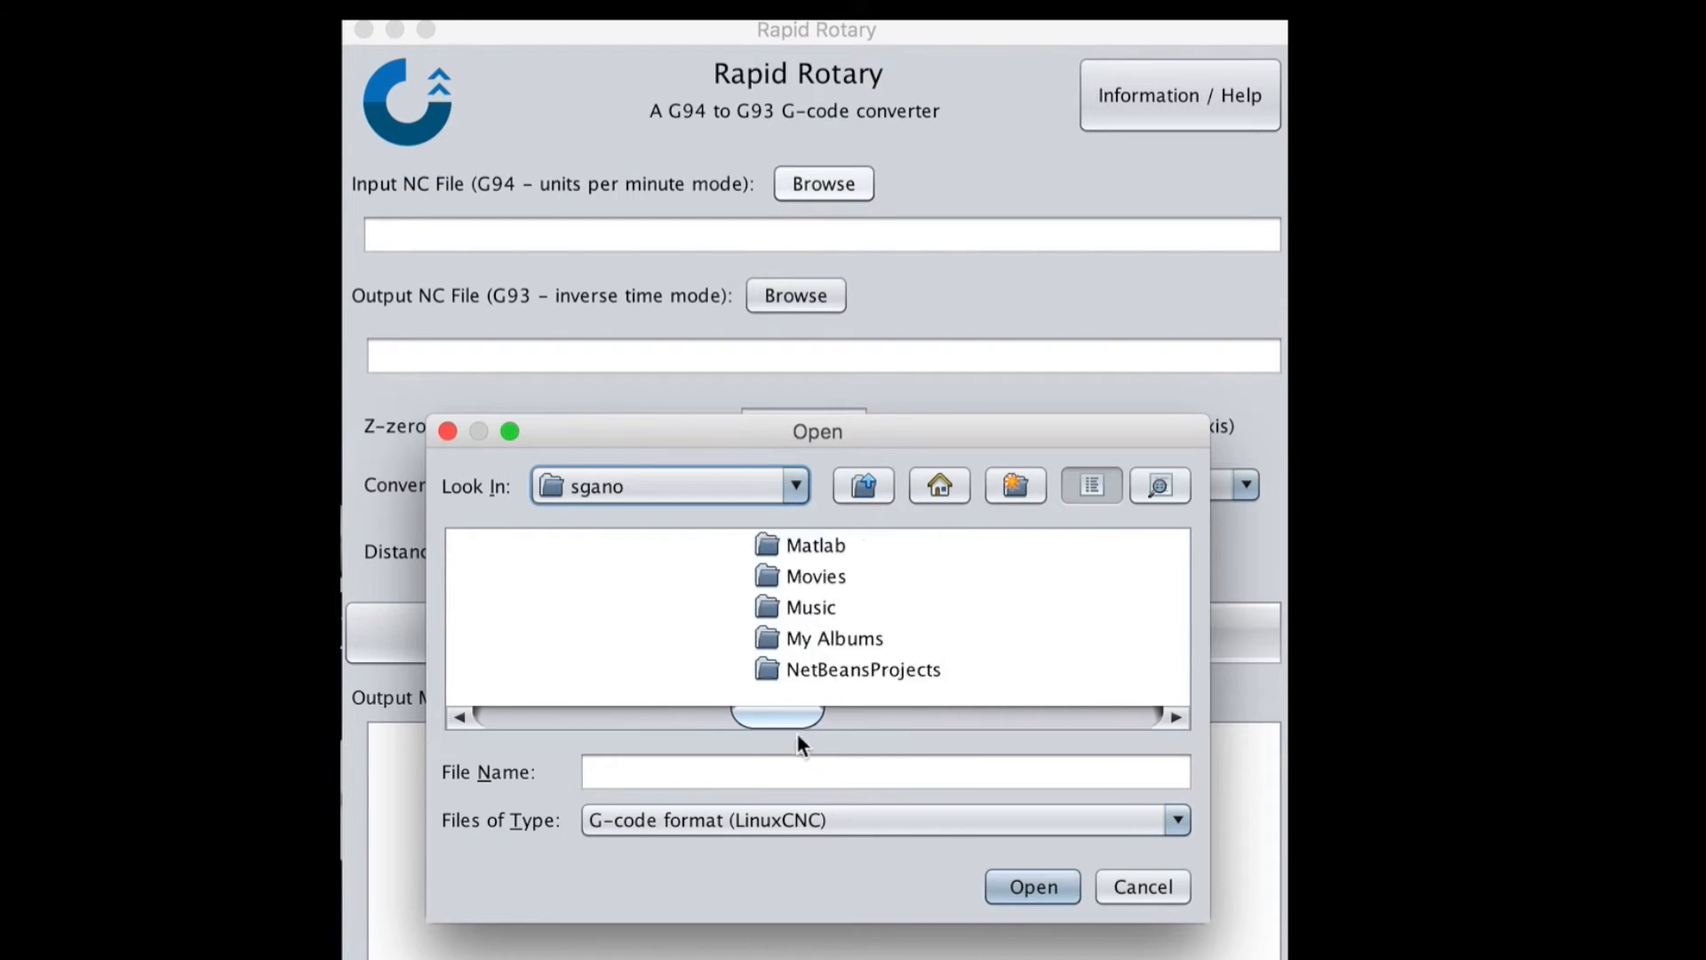
pyautogui.moveTo(779, 716); pyautogui.dragTo(990, 716)
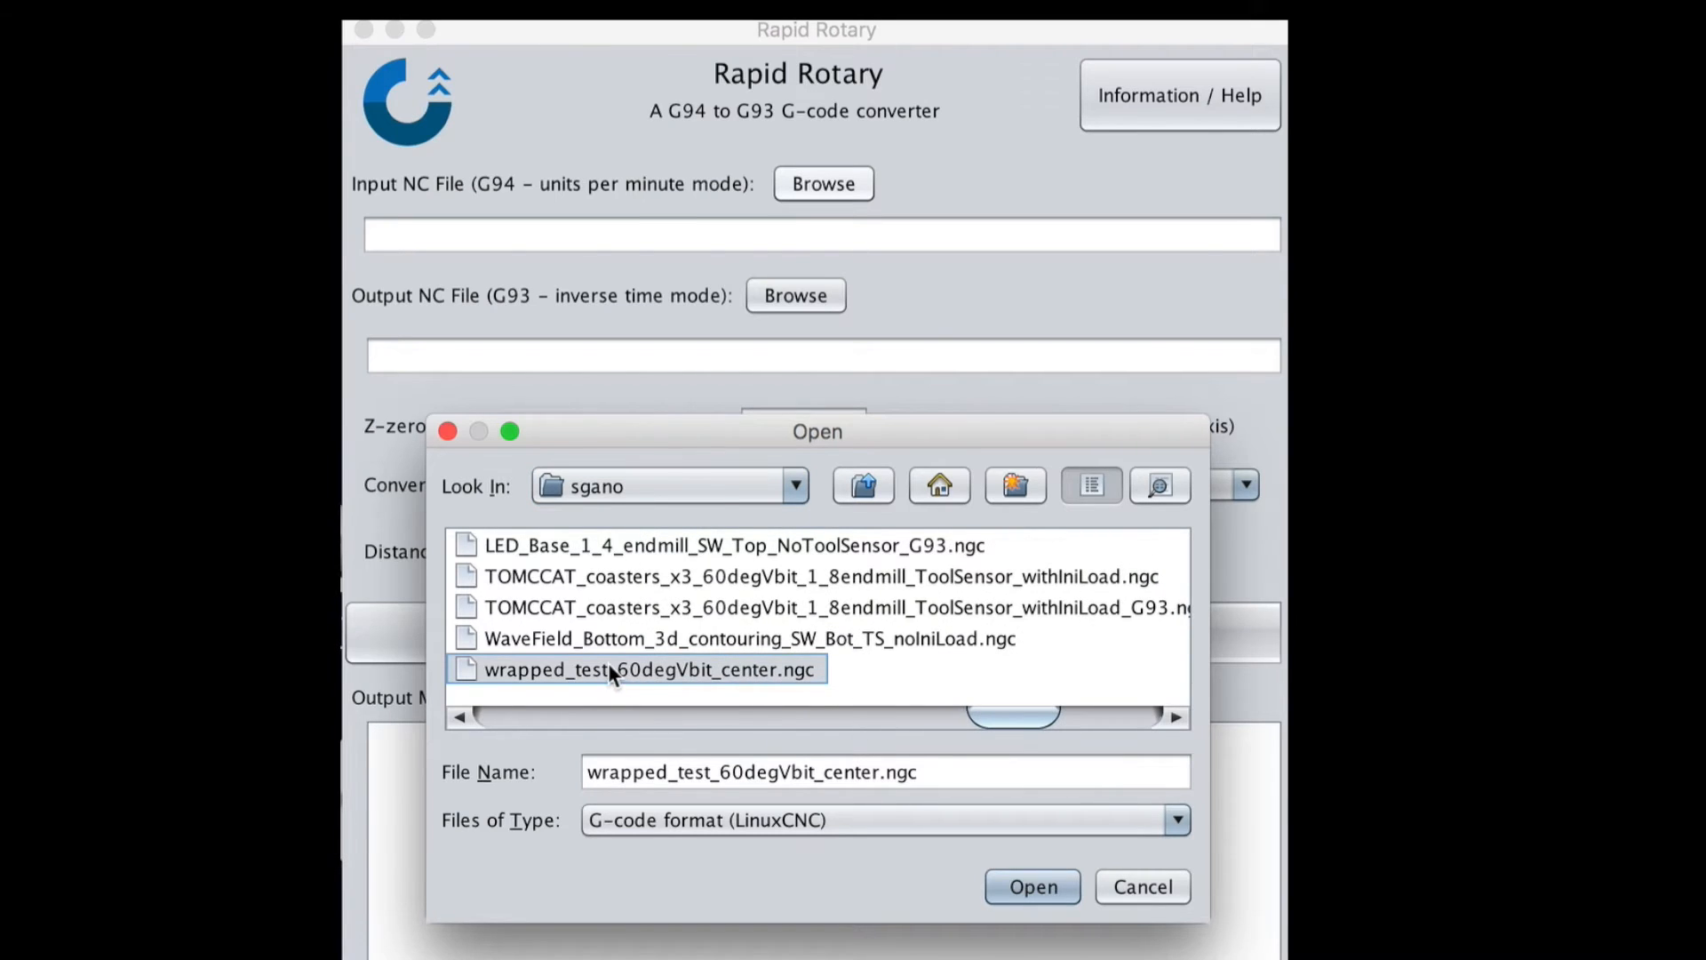
pyautogui.click(1031, 885)
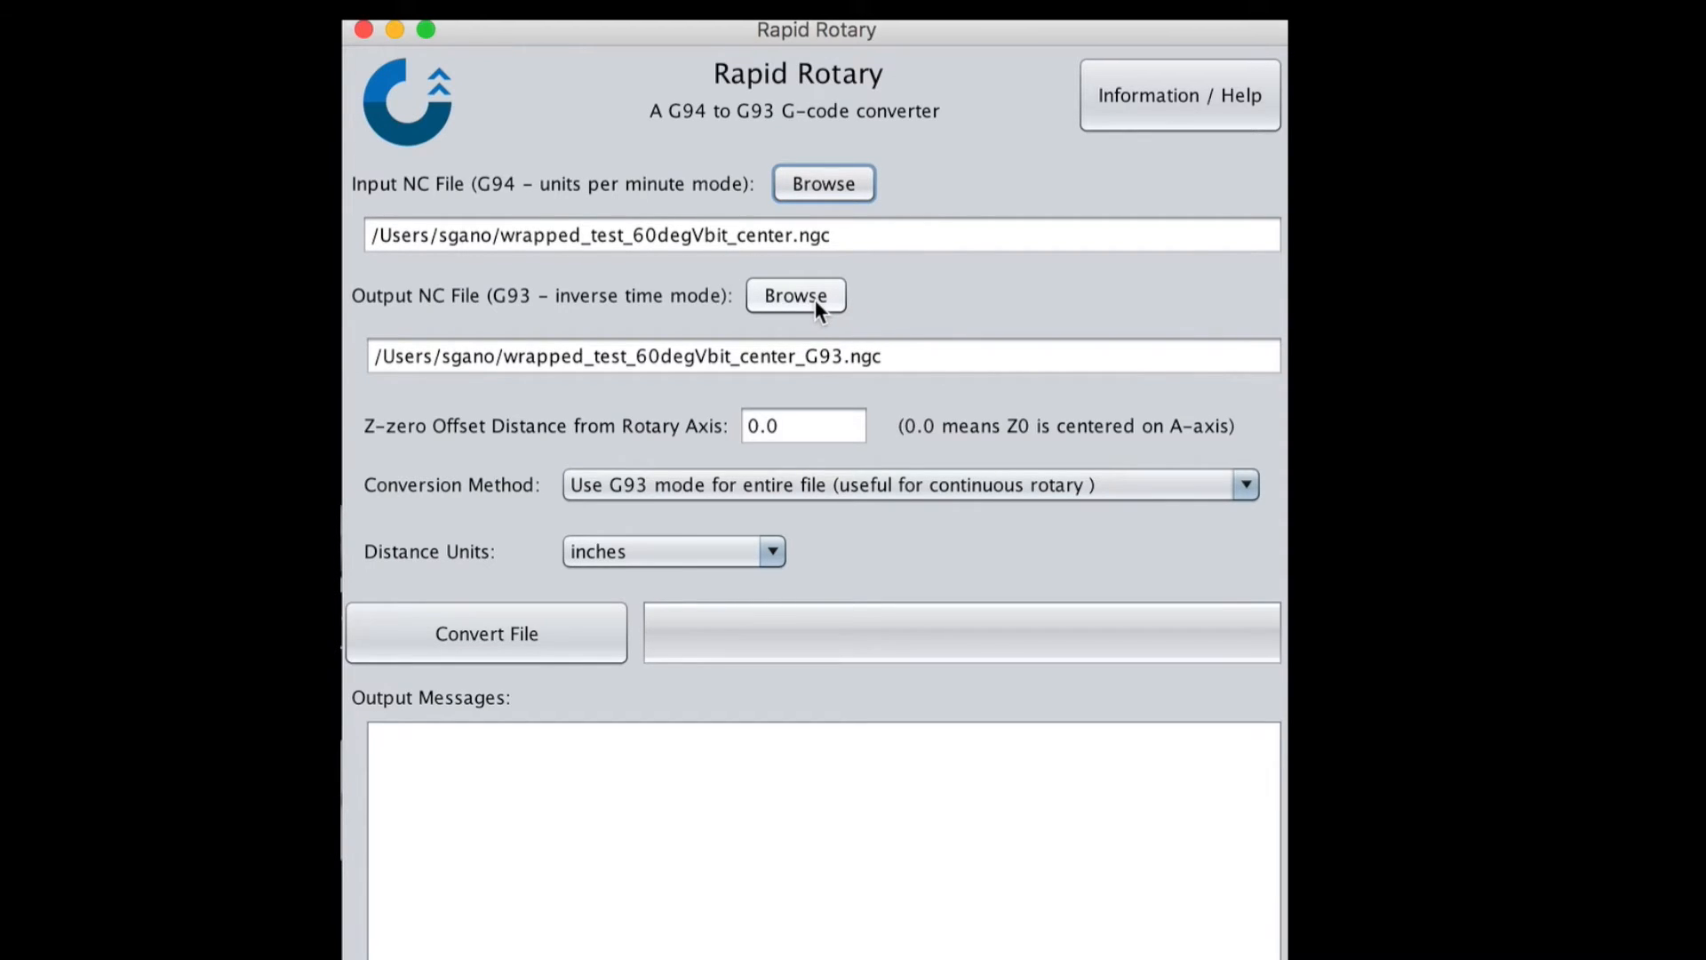
# Step: Keep the suggested output file wrapped_test_60degVbit_center_G93.ngc
pyautogui.click(796, 295)
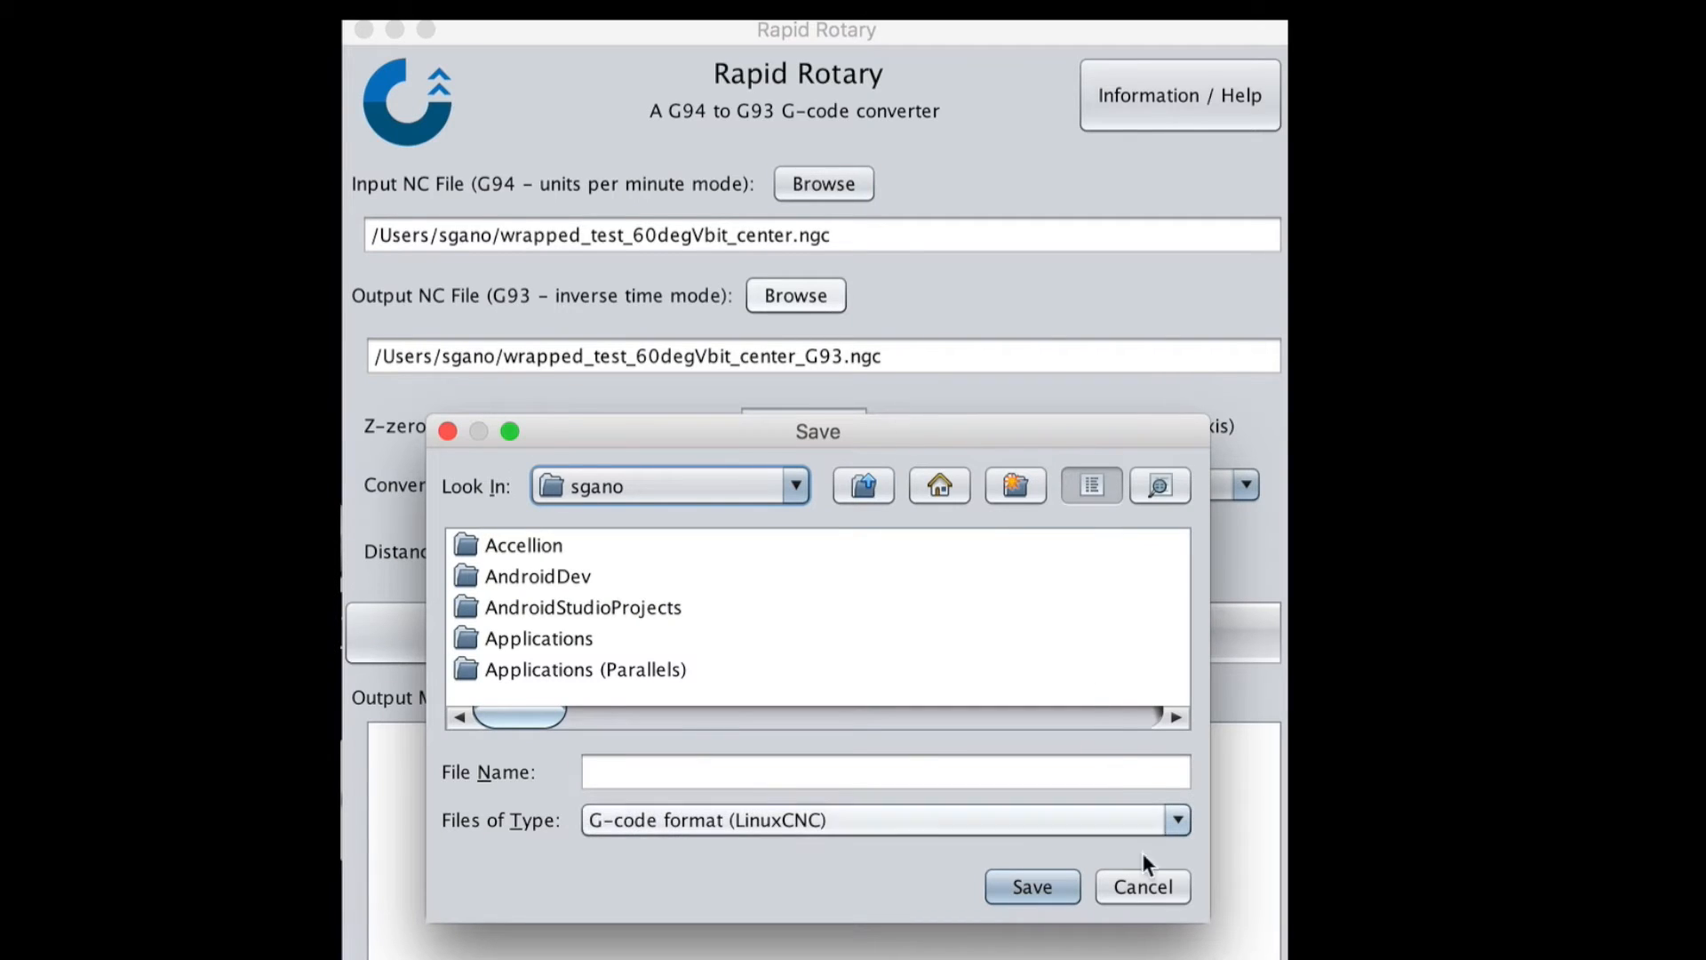
pyautogui.moveTo(1141, 885)
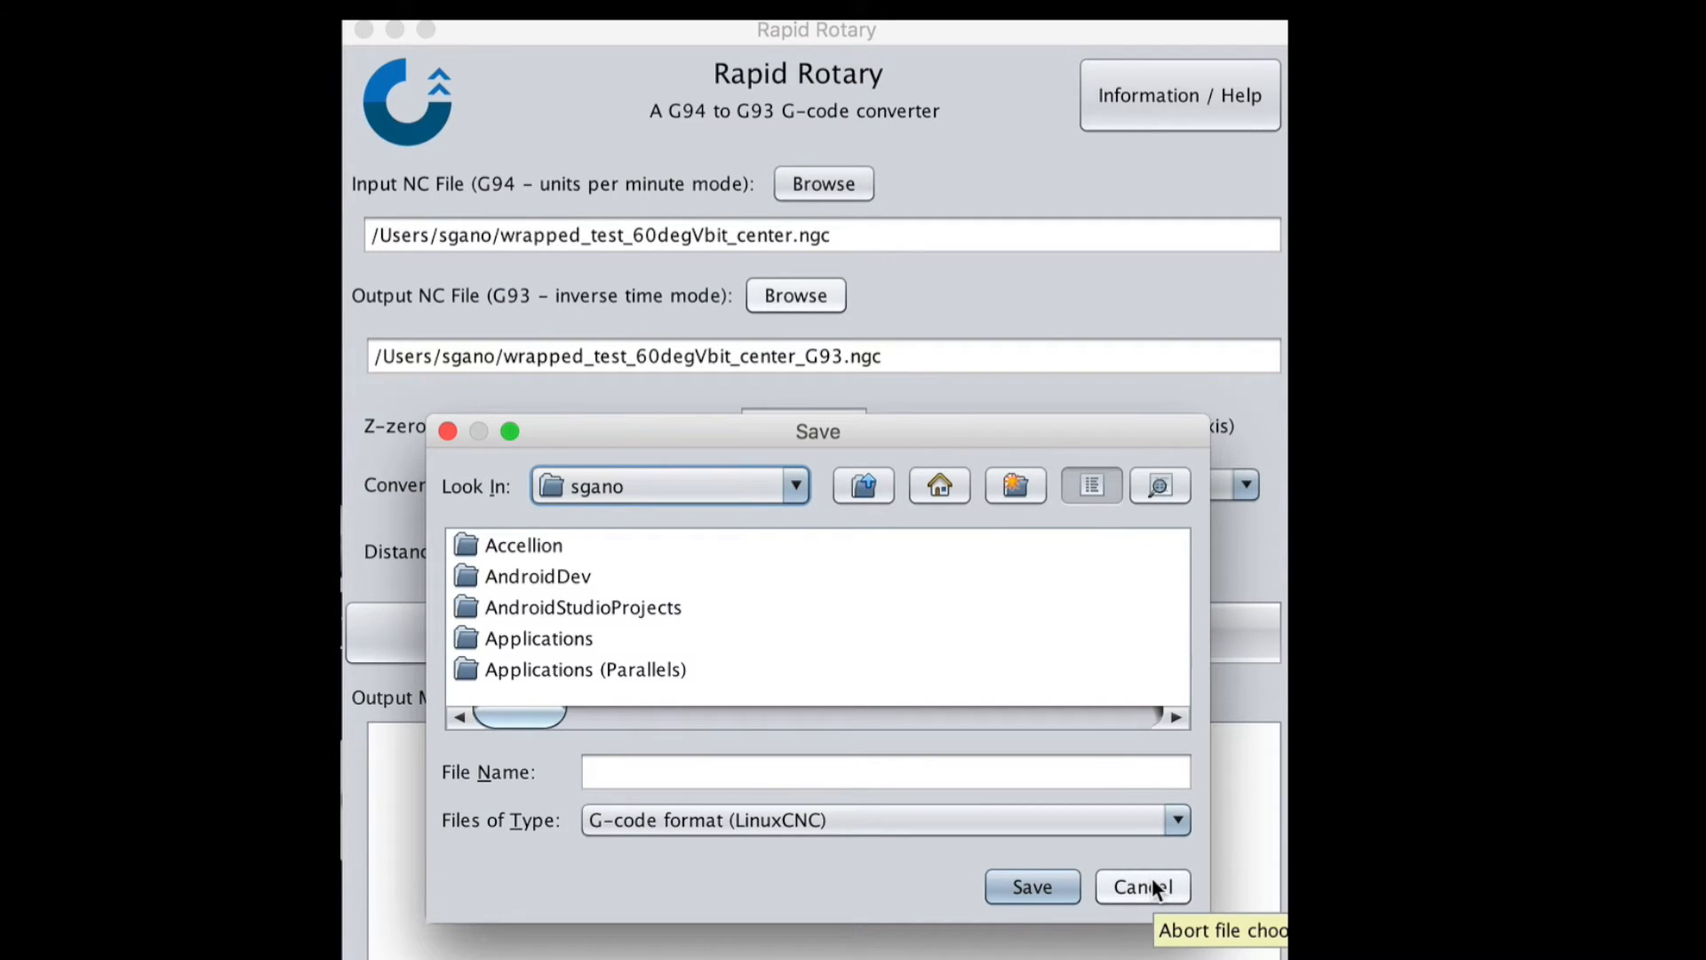
pyautogui.click(1143, 885)
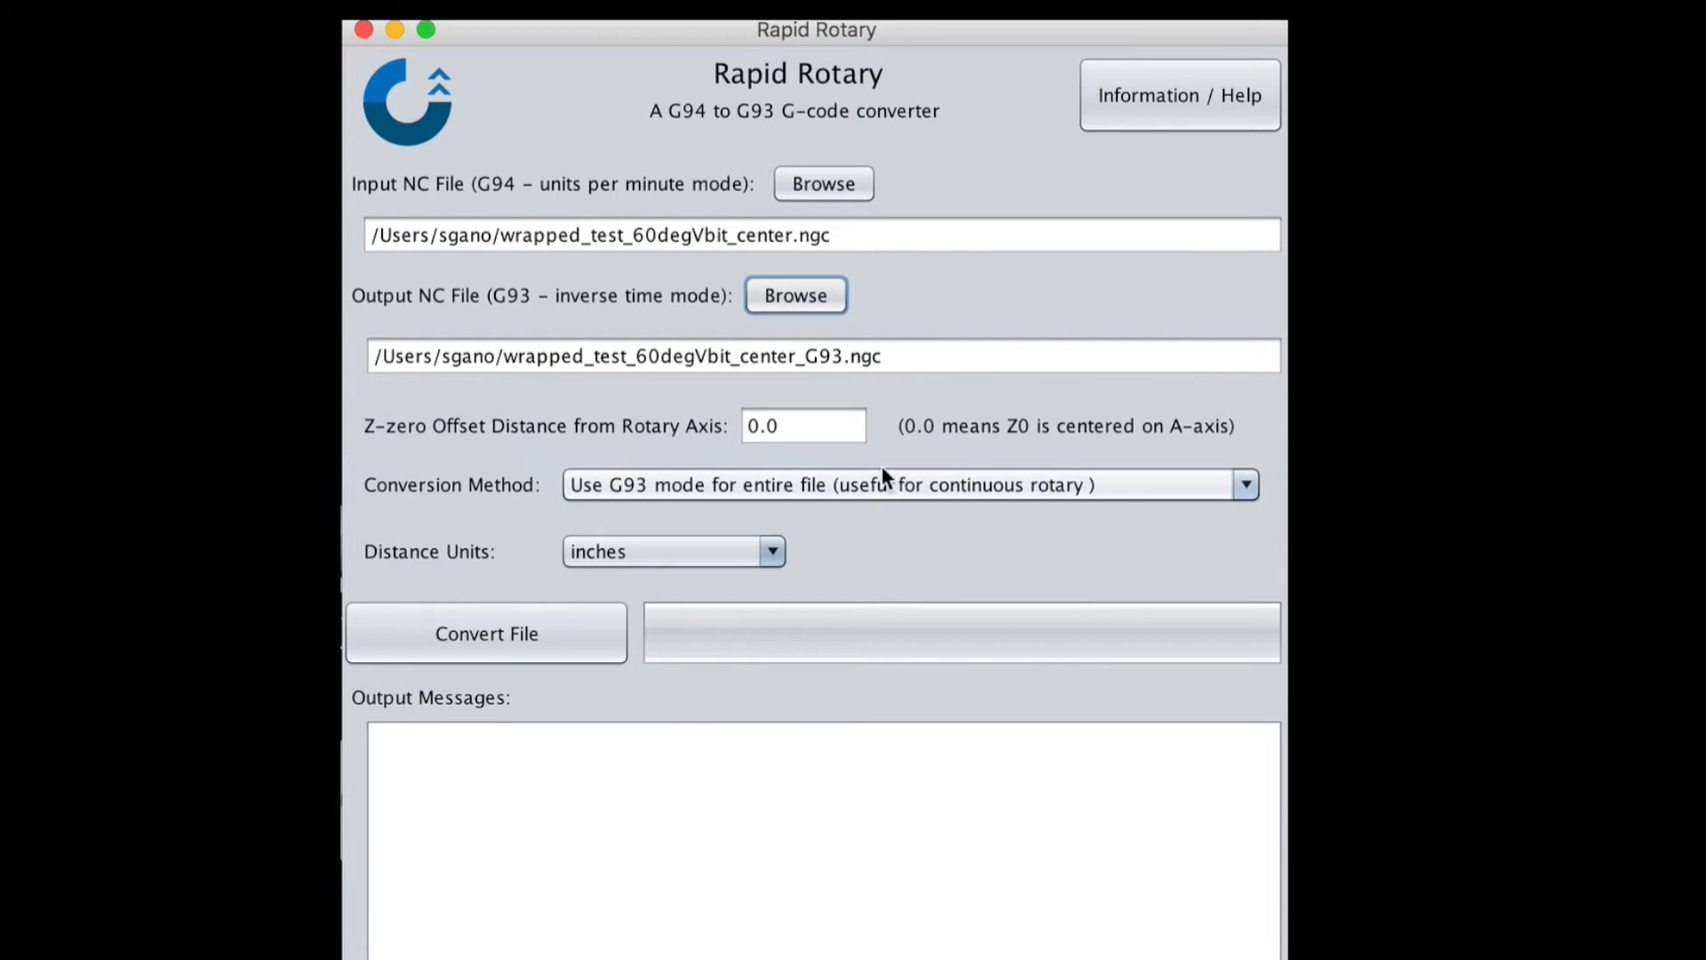
pyautogui.click(803, 424)
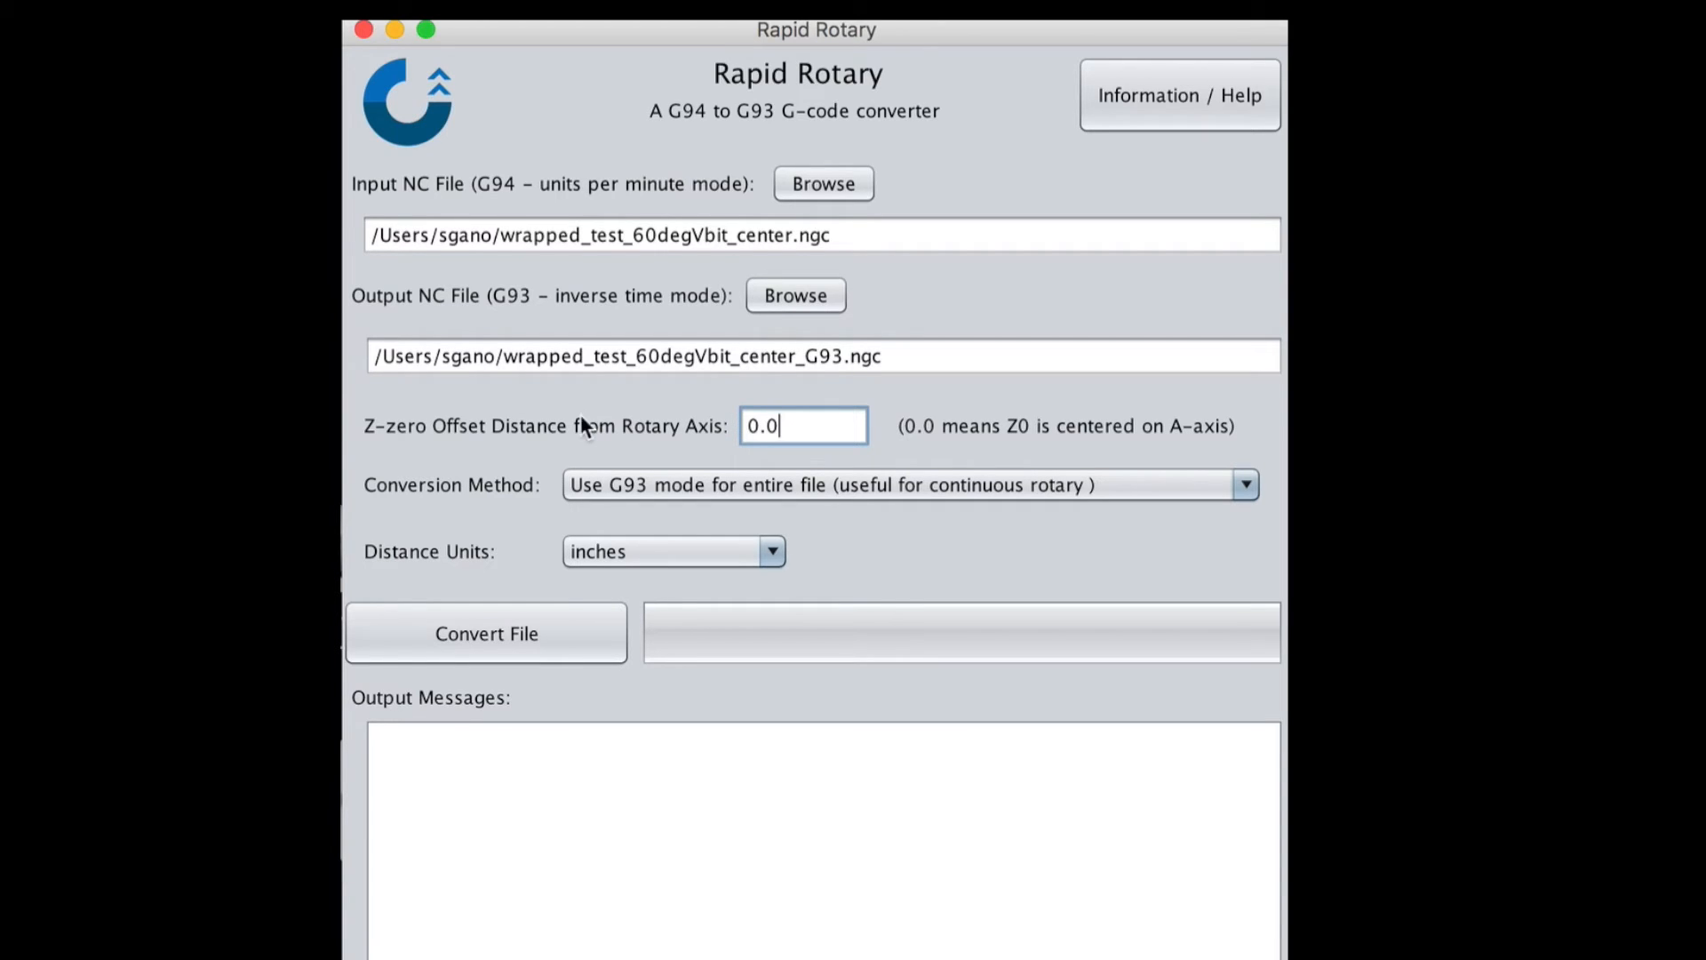
pyautogui.moveTo(498, 514)
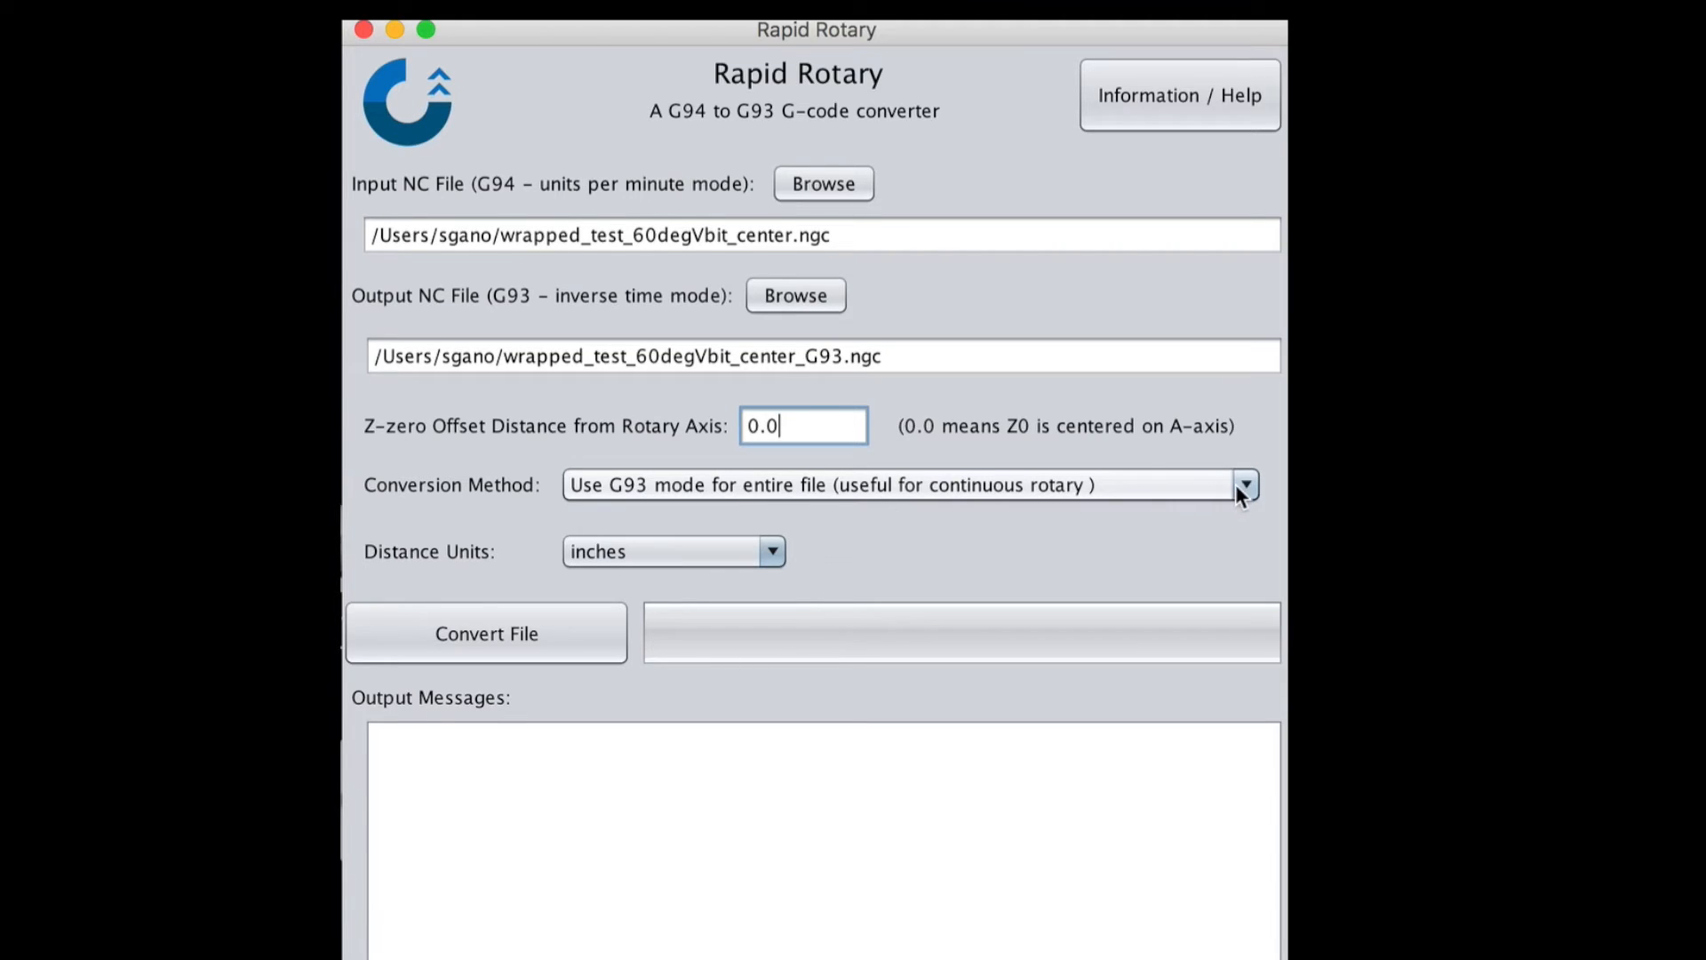
pyautogui.click(1244, 483)
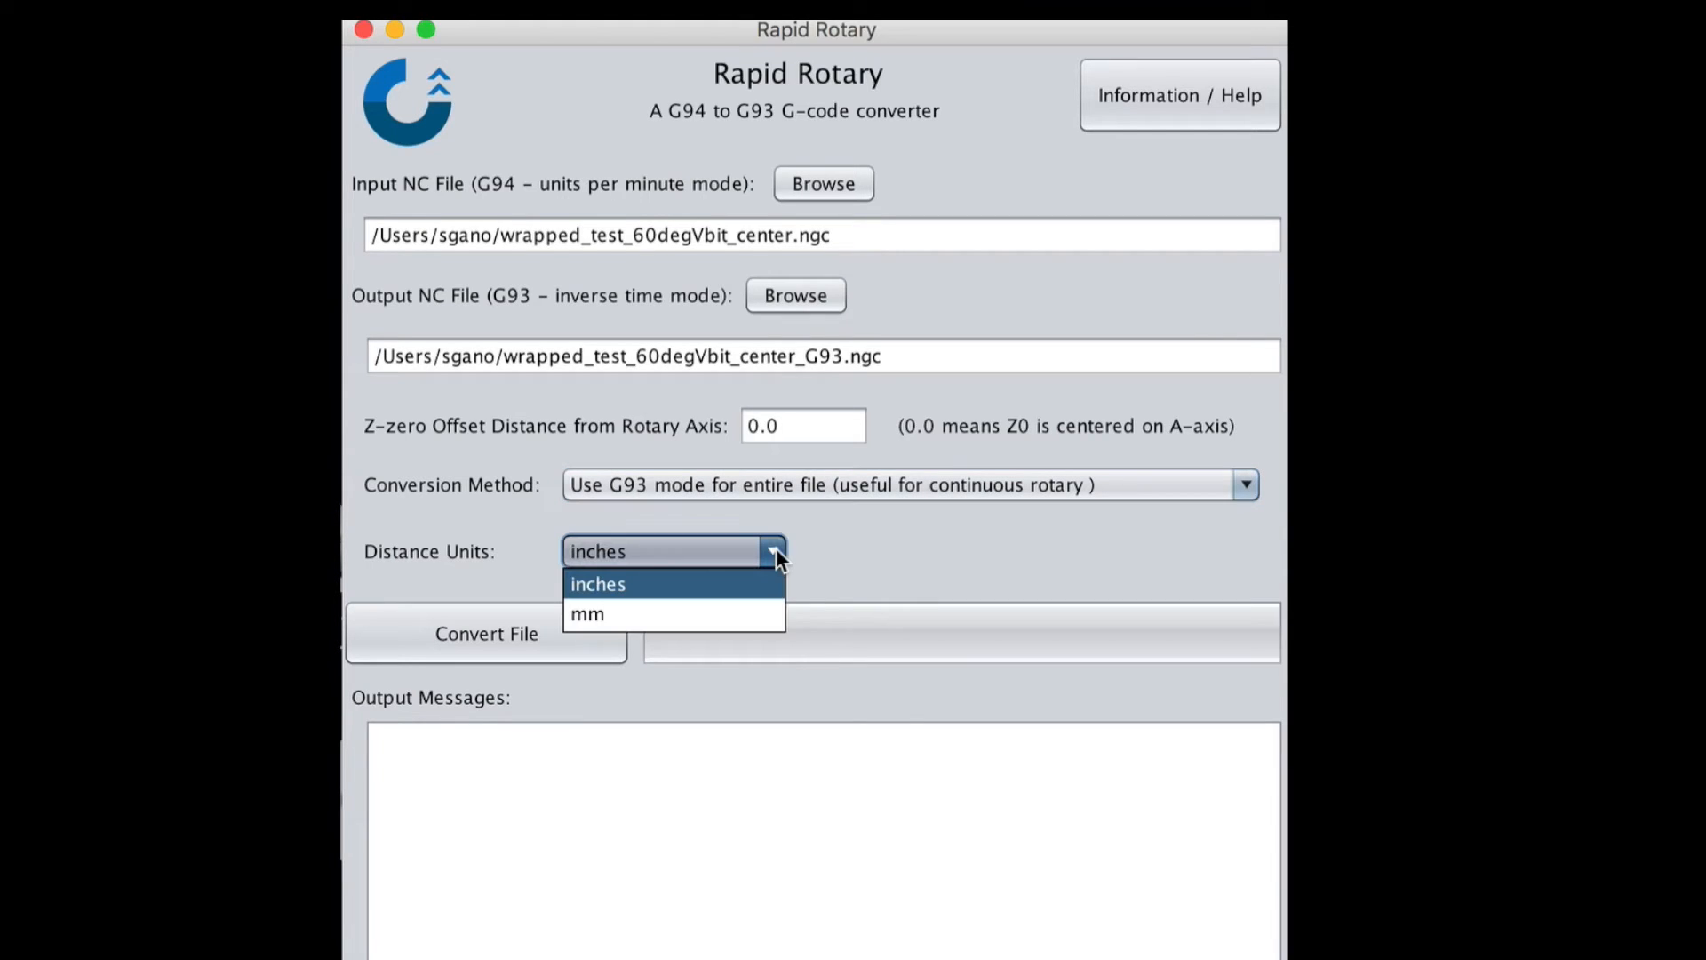
pyautogui.moveTo(759, 597)
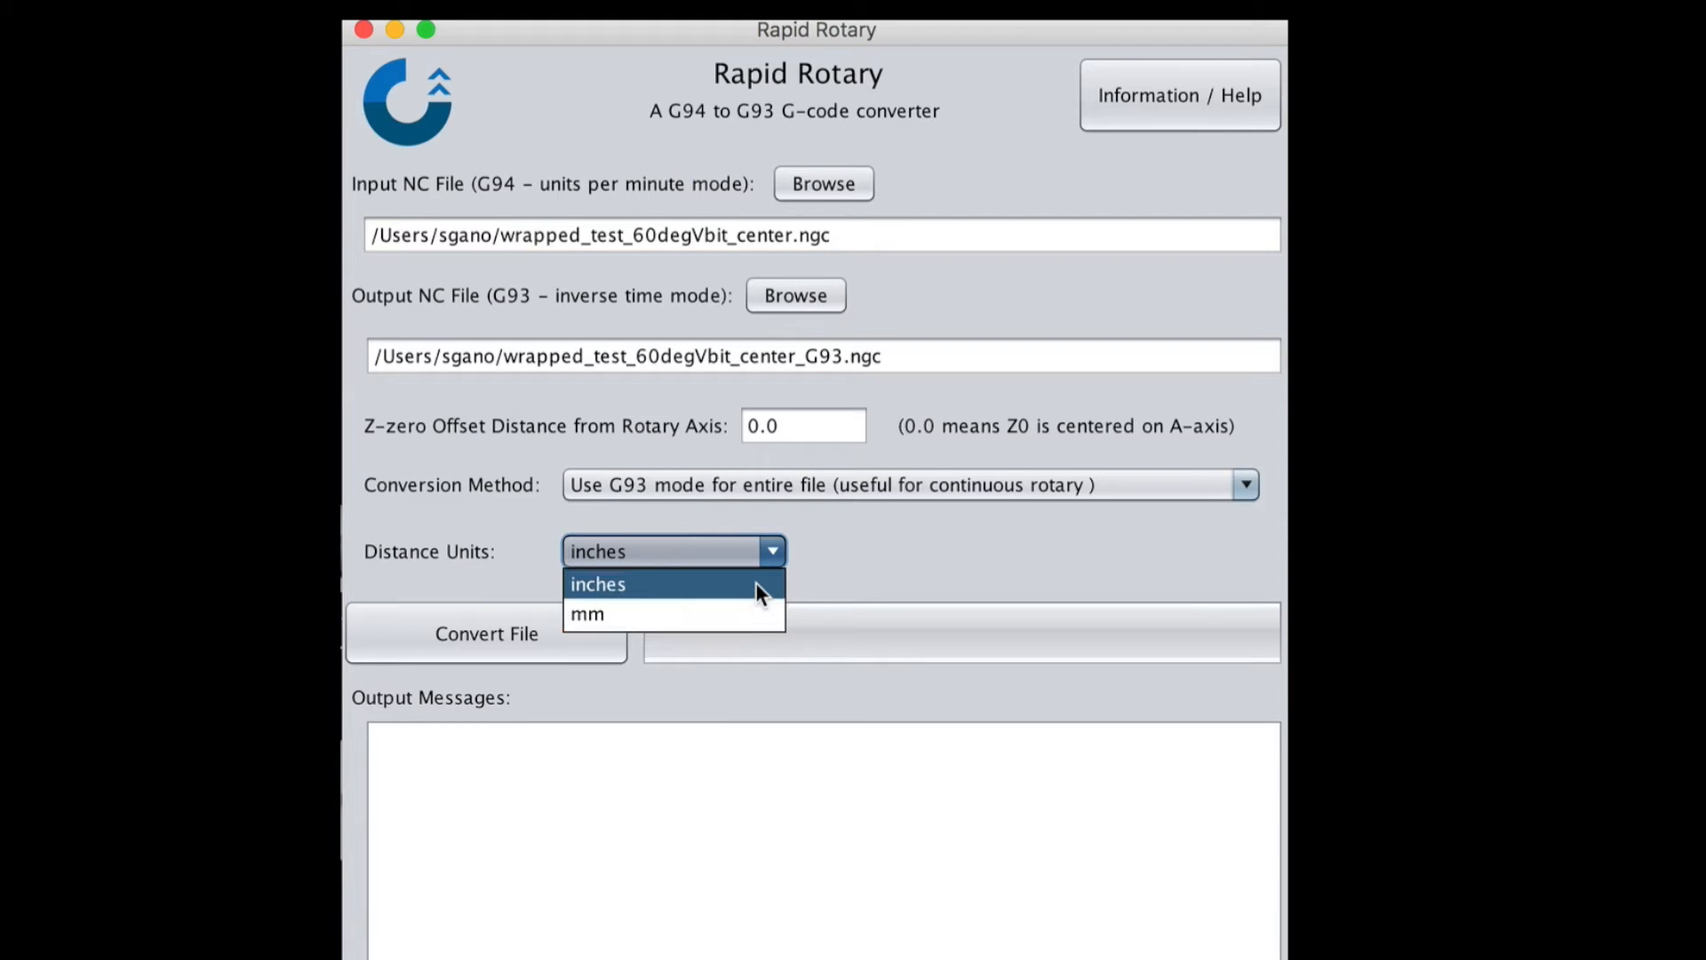
pyautogui.click(597, 585)
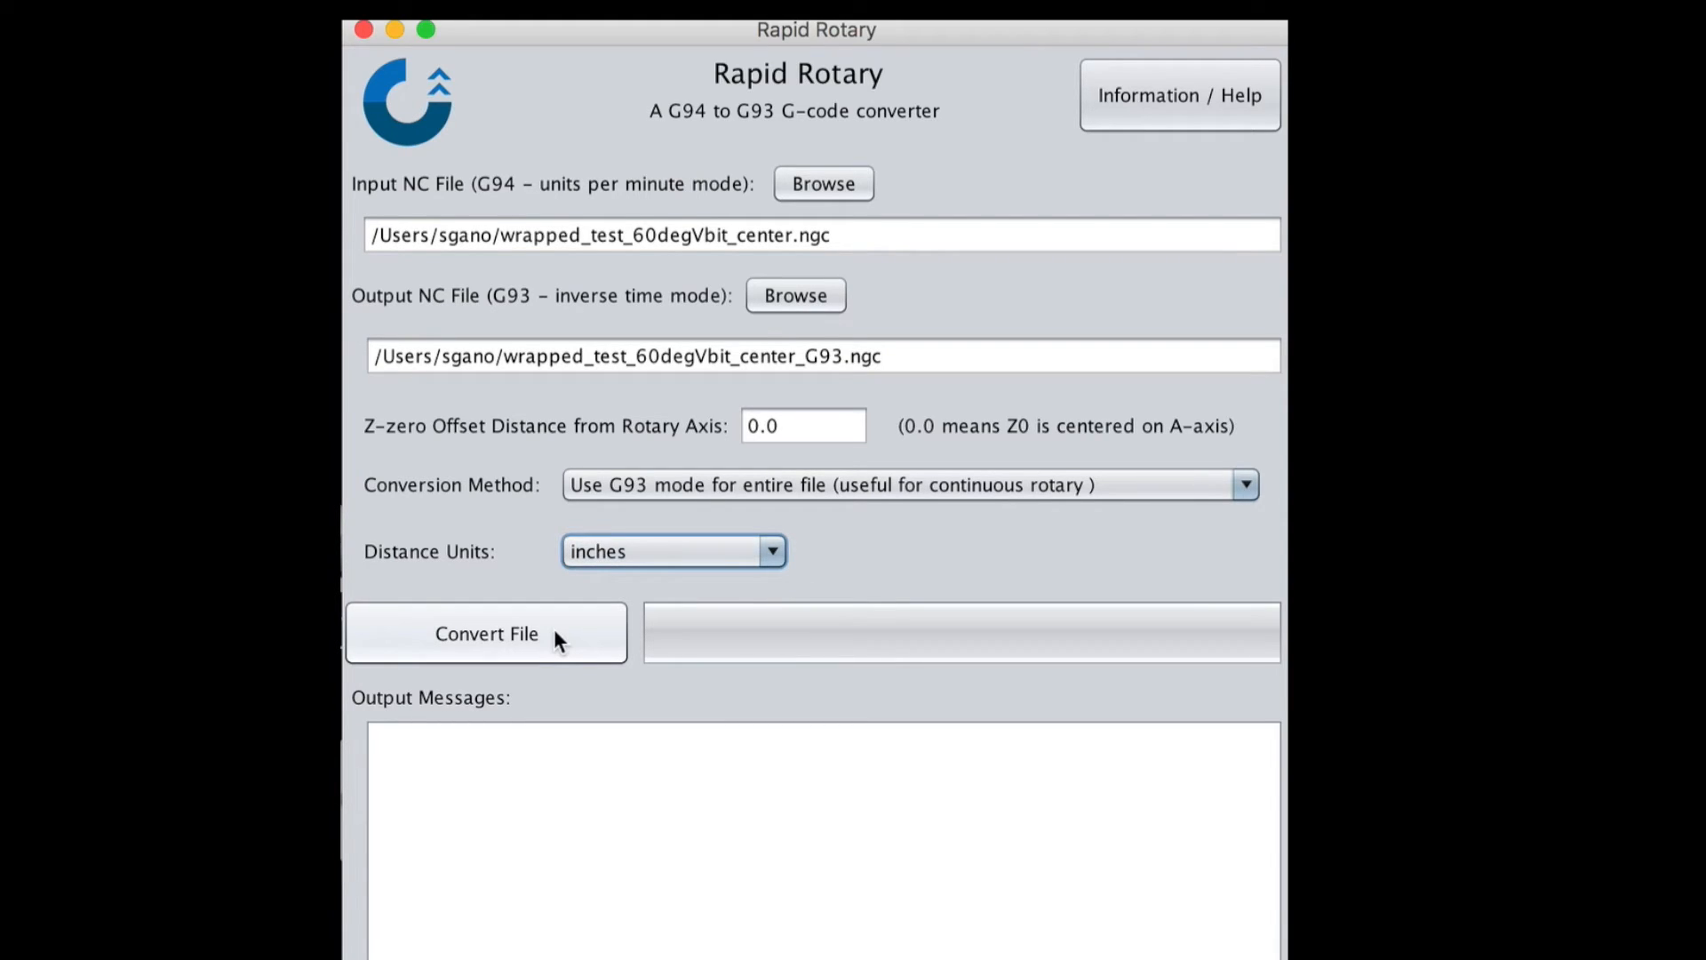
# Step: Convert the file to G93, listing 1311 input lines and G17, G90, G94 found
pyautogui.click(485, 633)
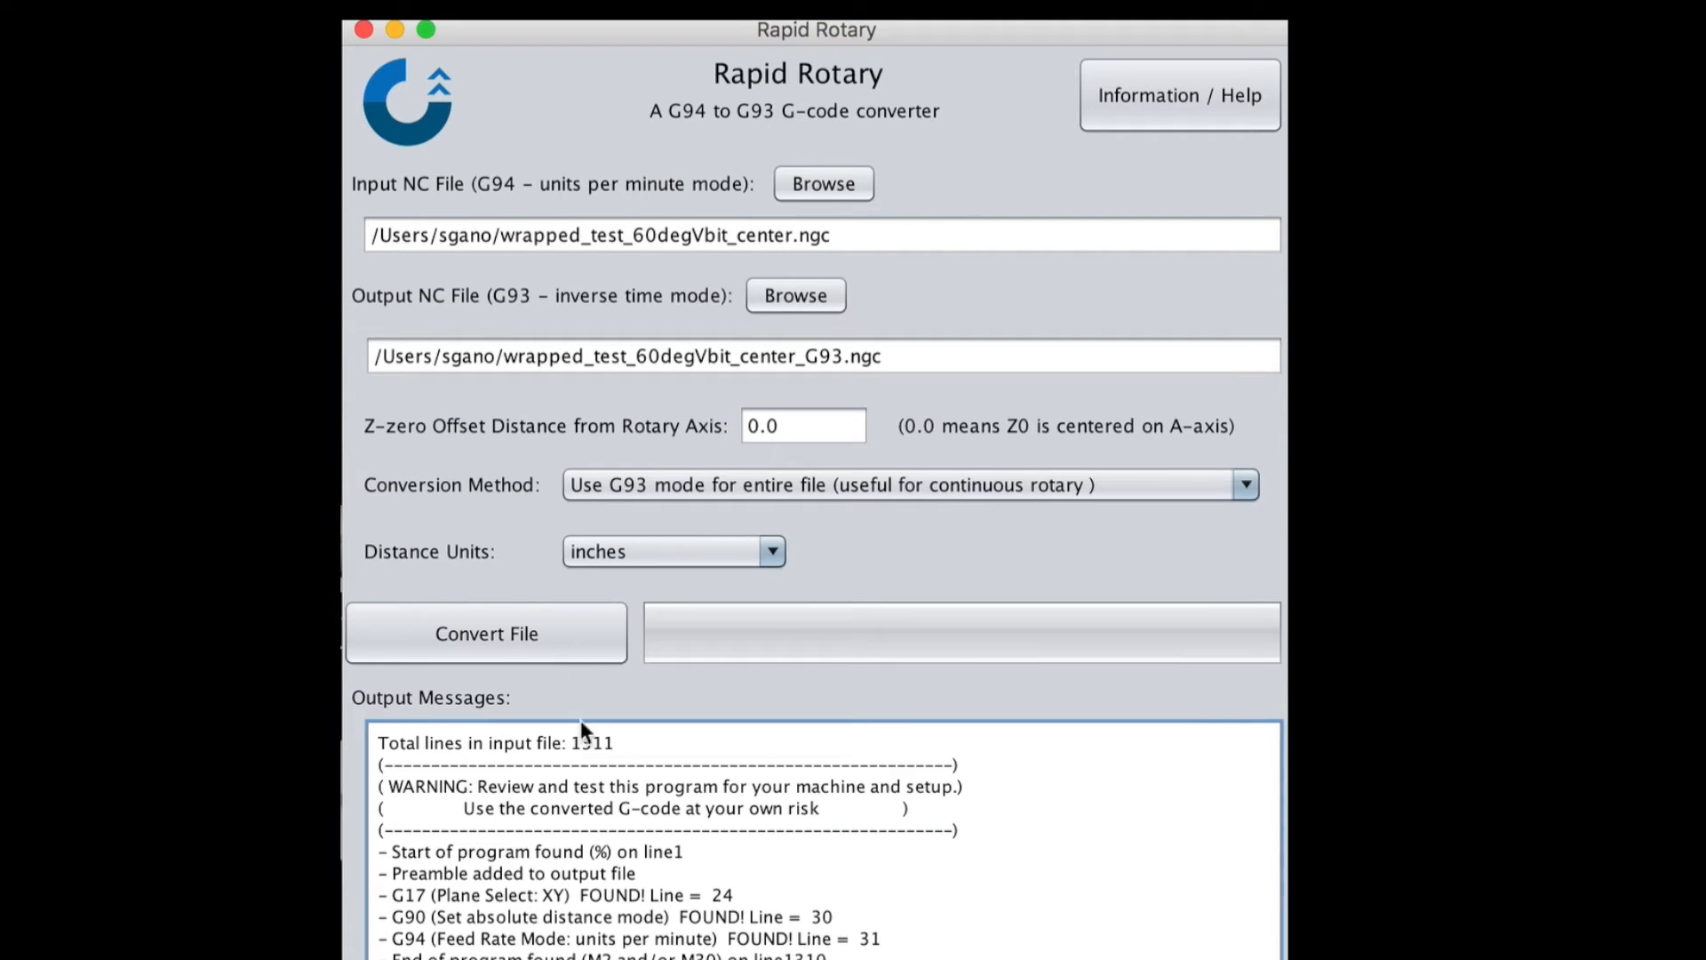
pyautogui.moveTo(743, 768)
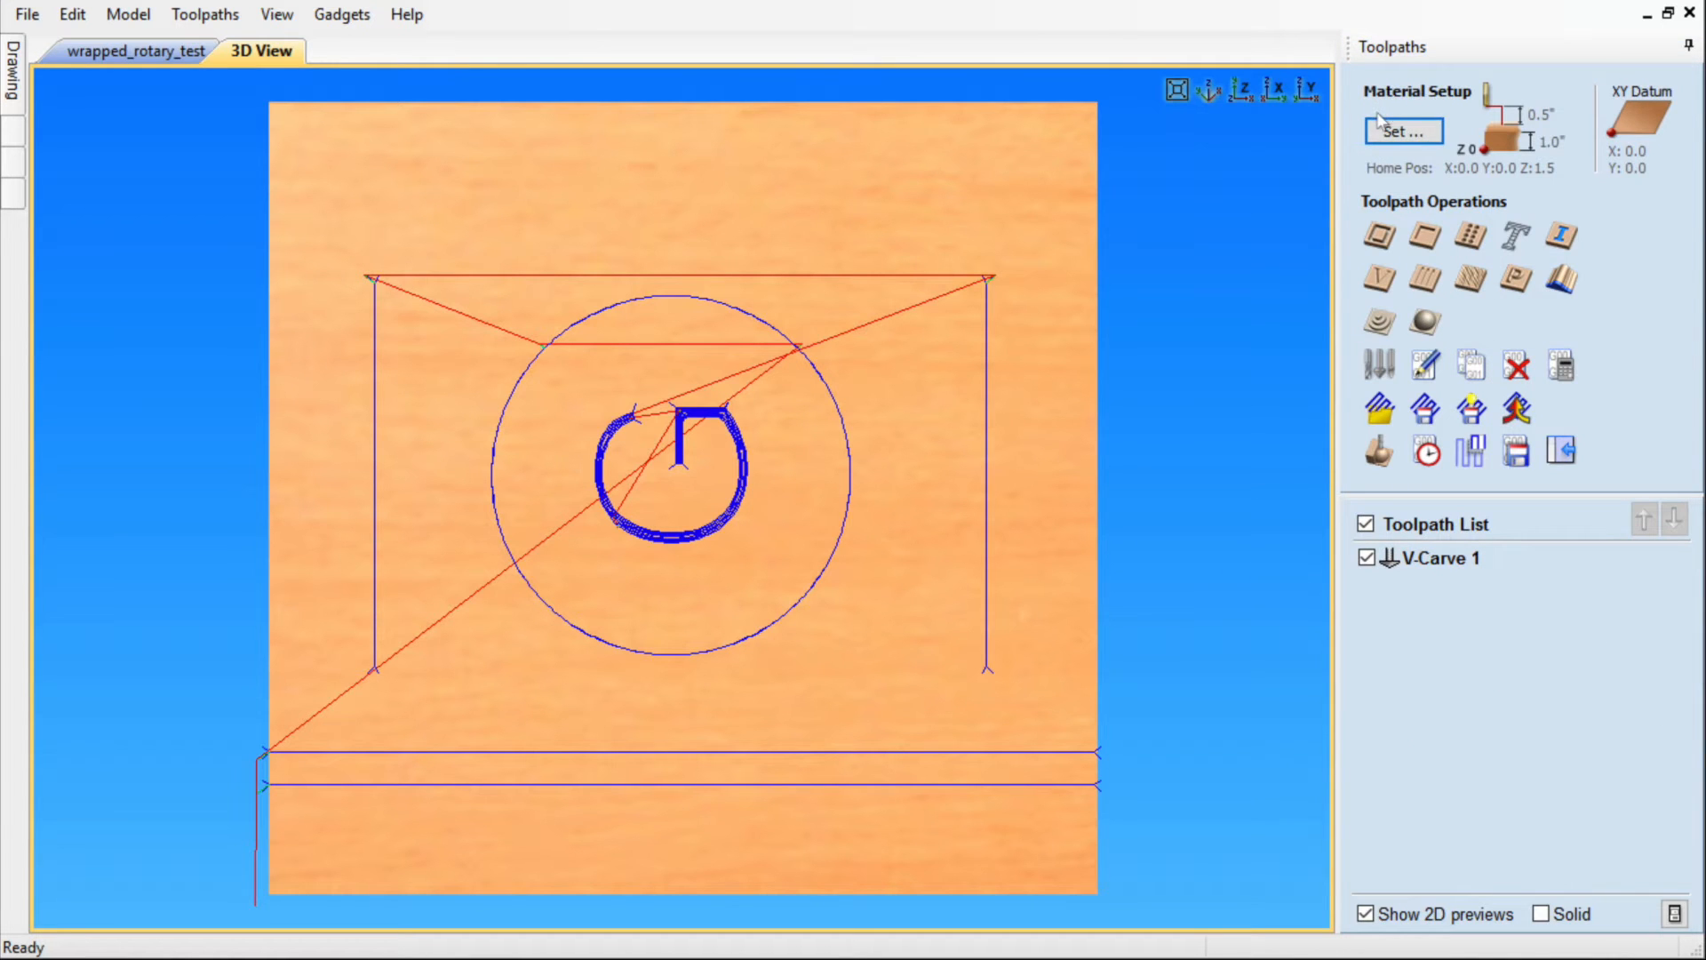
# Step: Confirm the material setup with its Z zero reference
pyautogui.click(1402, 130)
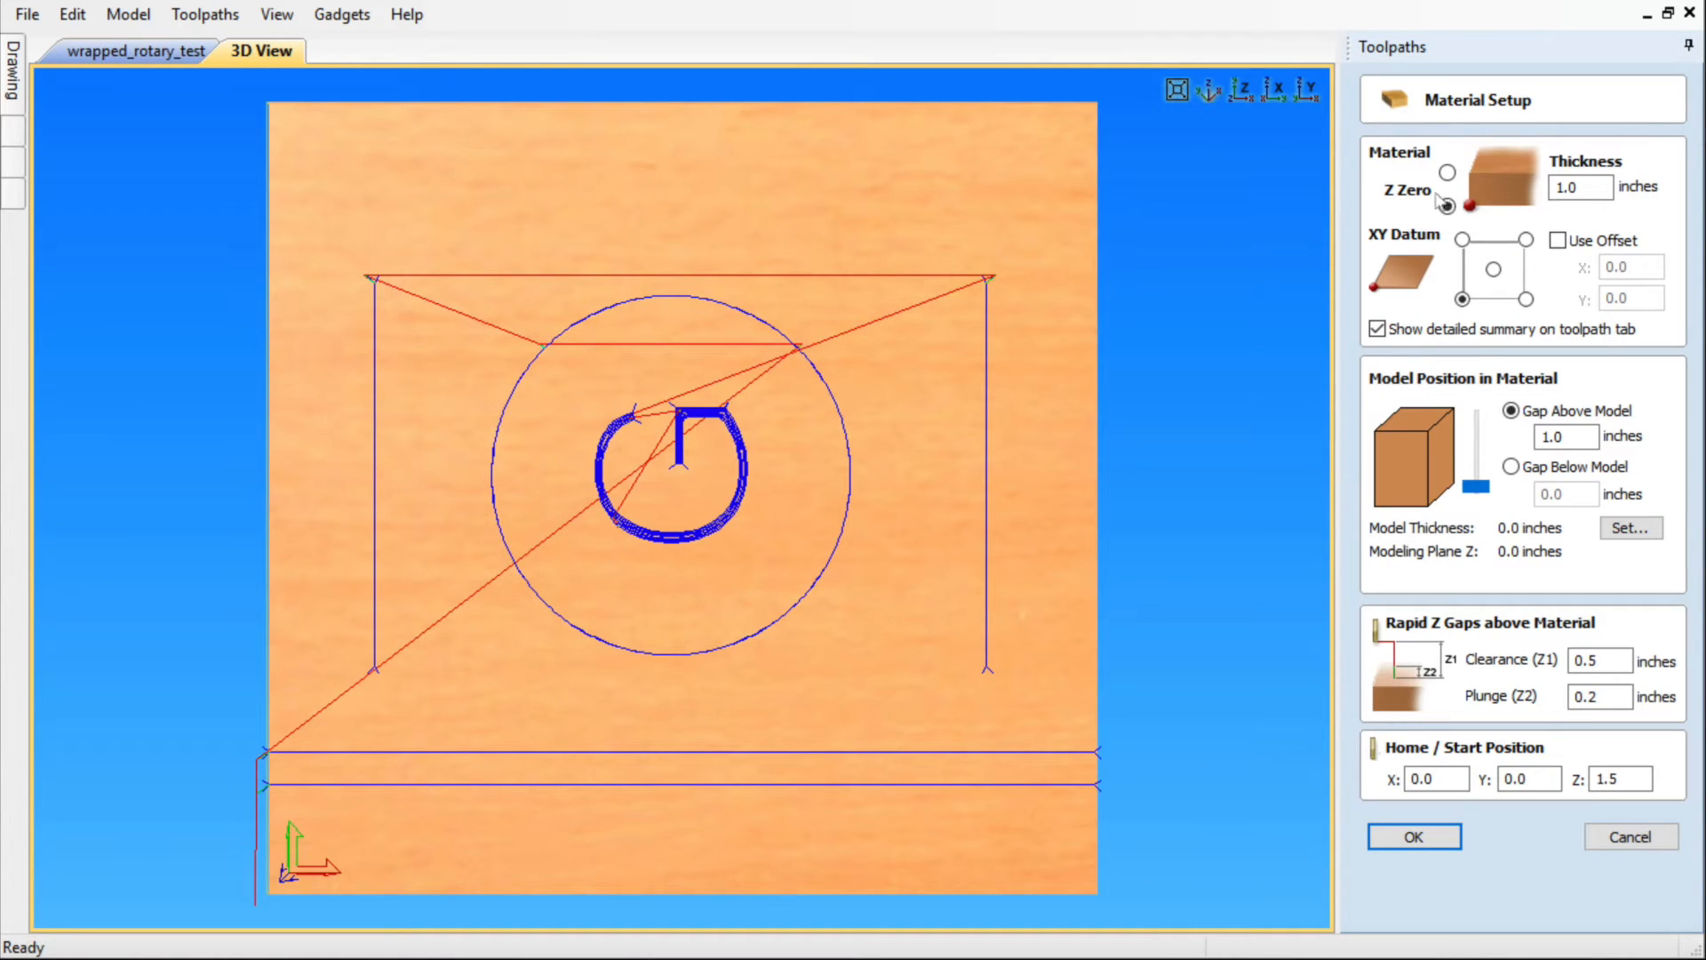
pyautogui.click(1446, 207)
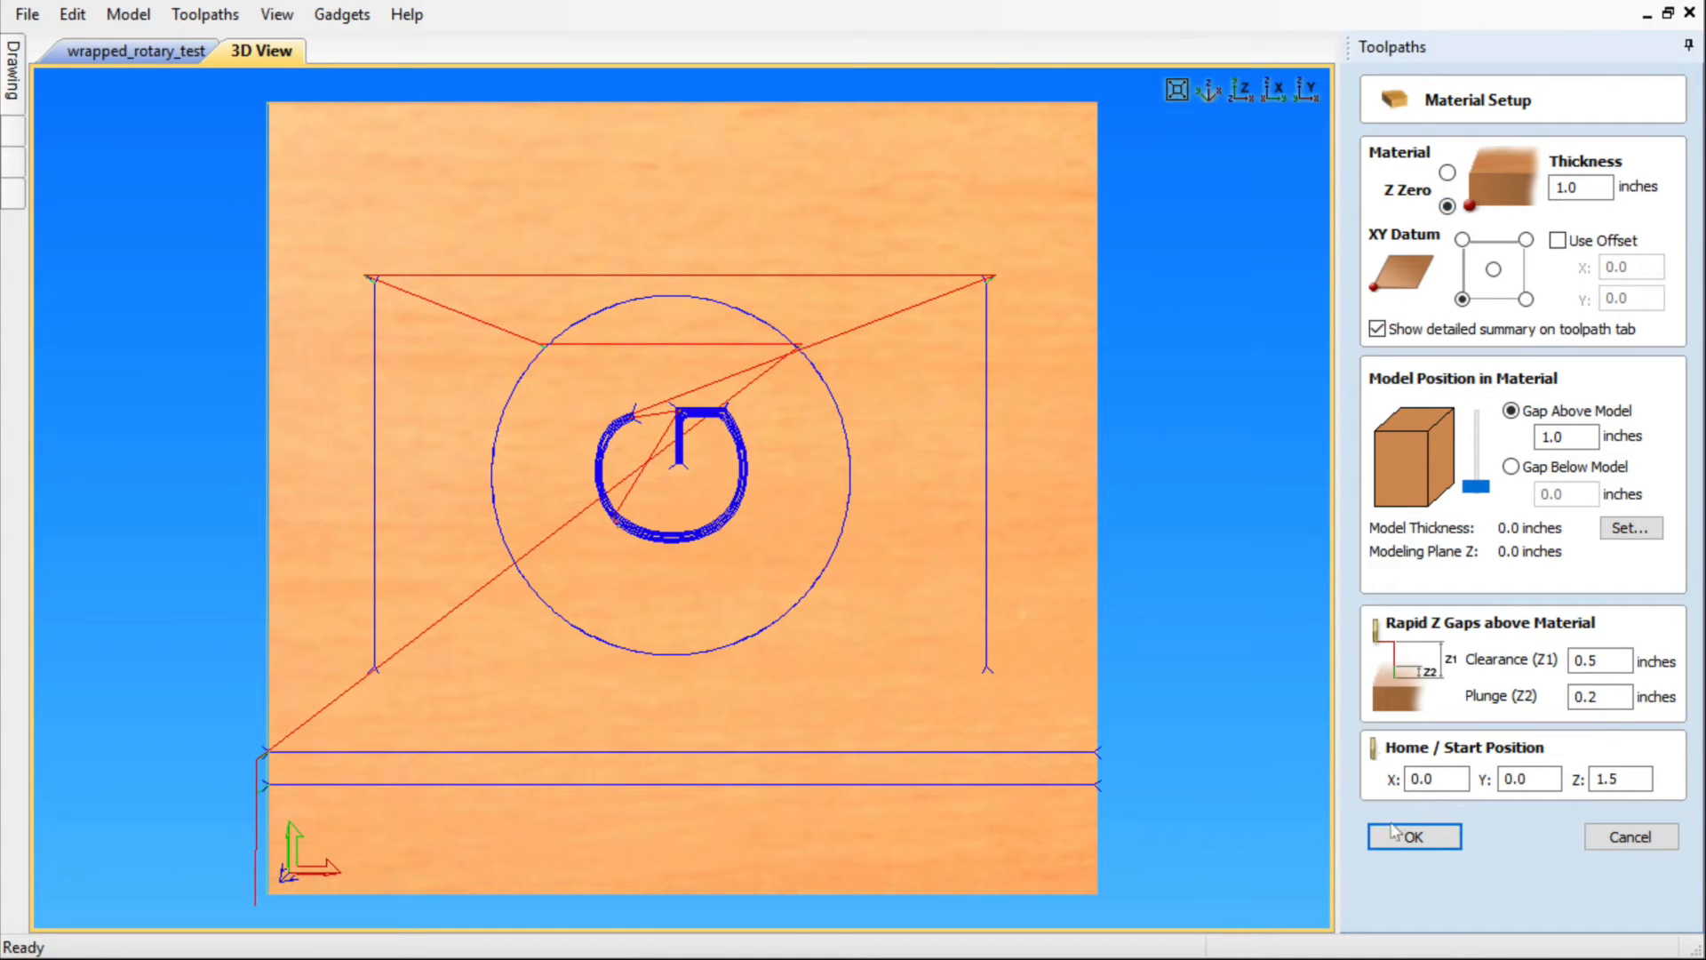
pyautogui.click(1413, 837)
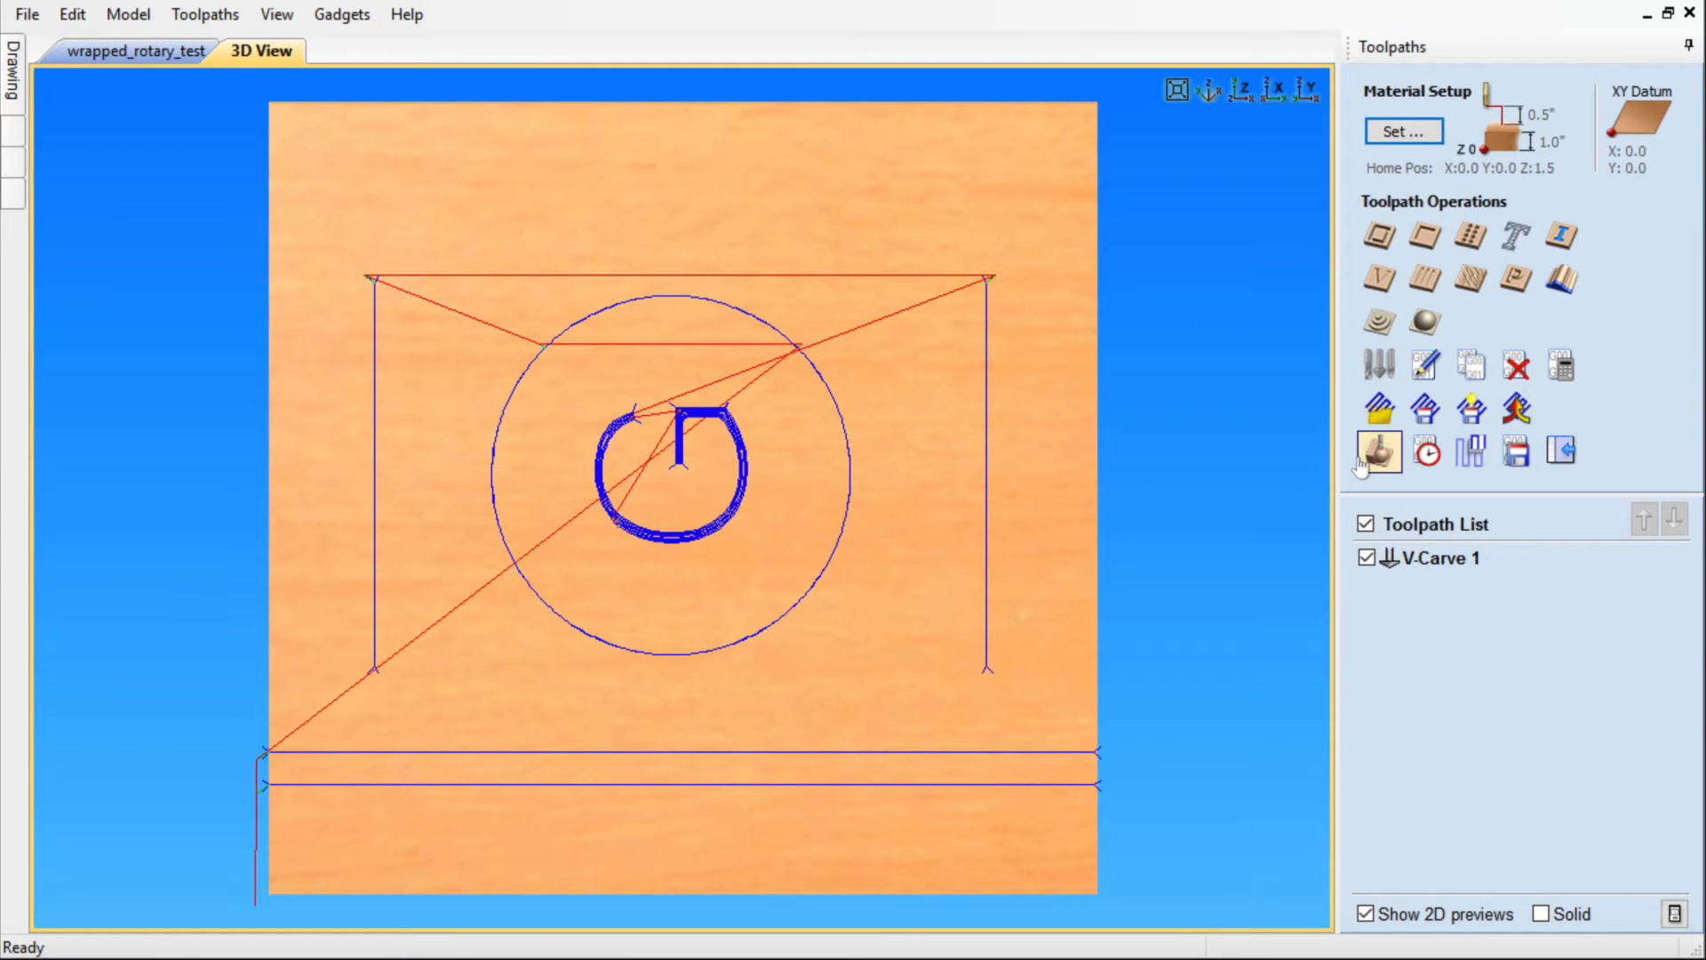
# Step: Preview all toolpaths, showing the circle, G logo and grooves carved in the stock
pyautogui.click(1377, 450)
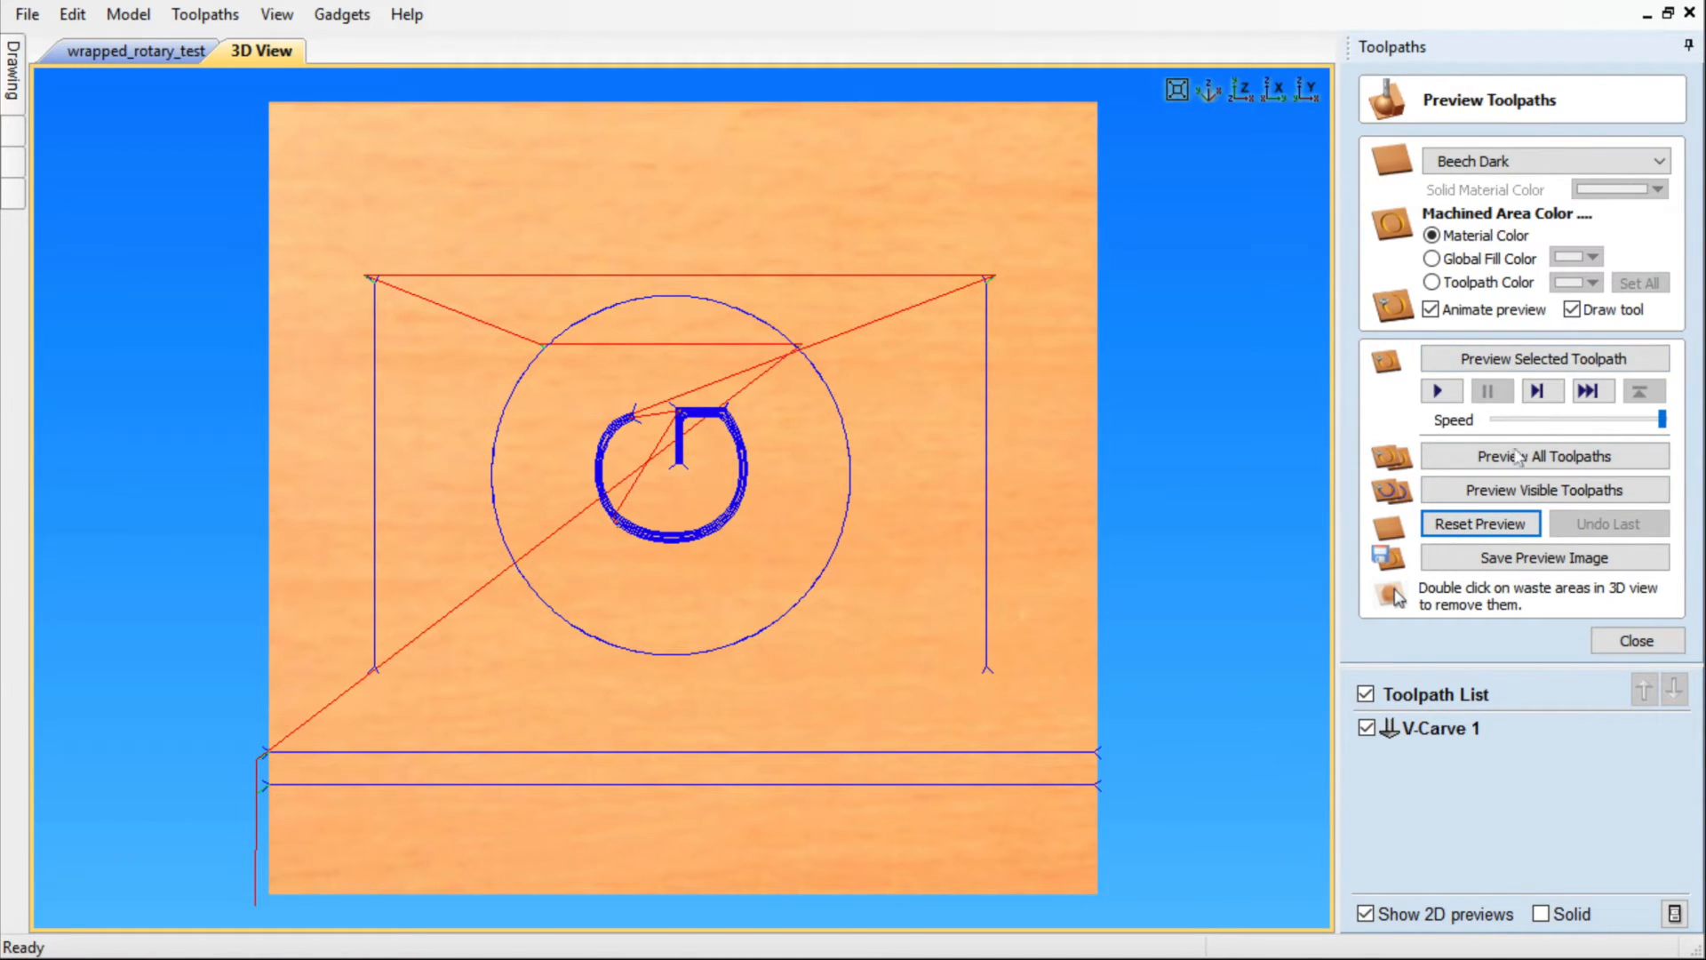
pyautogui.click(1543, 457)
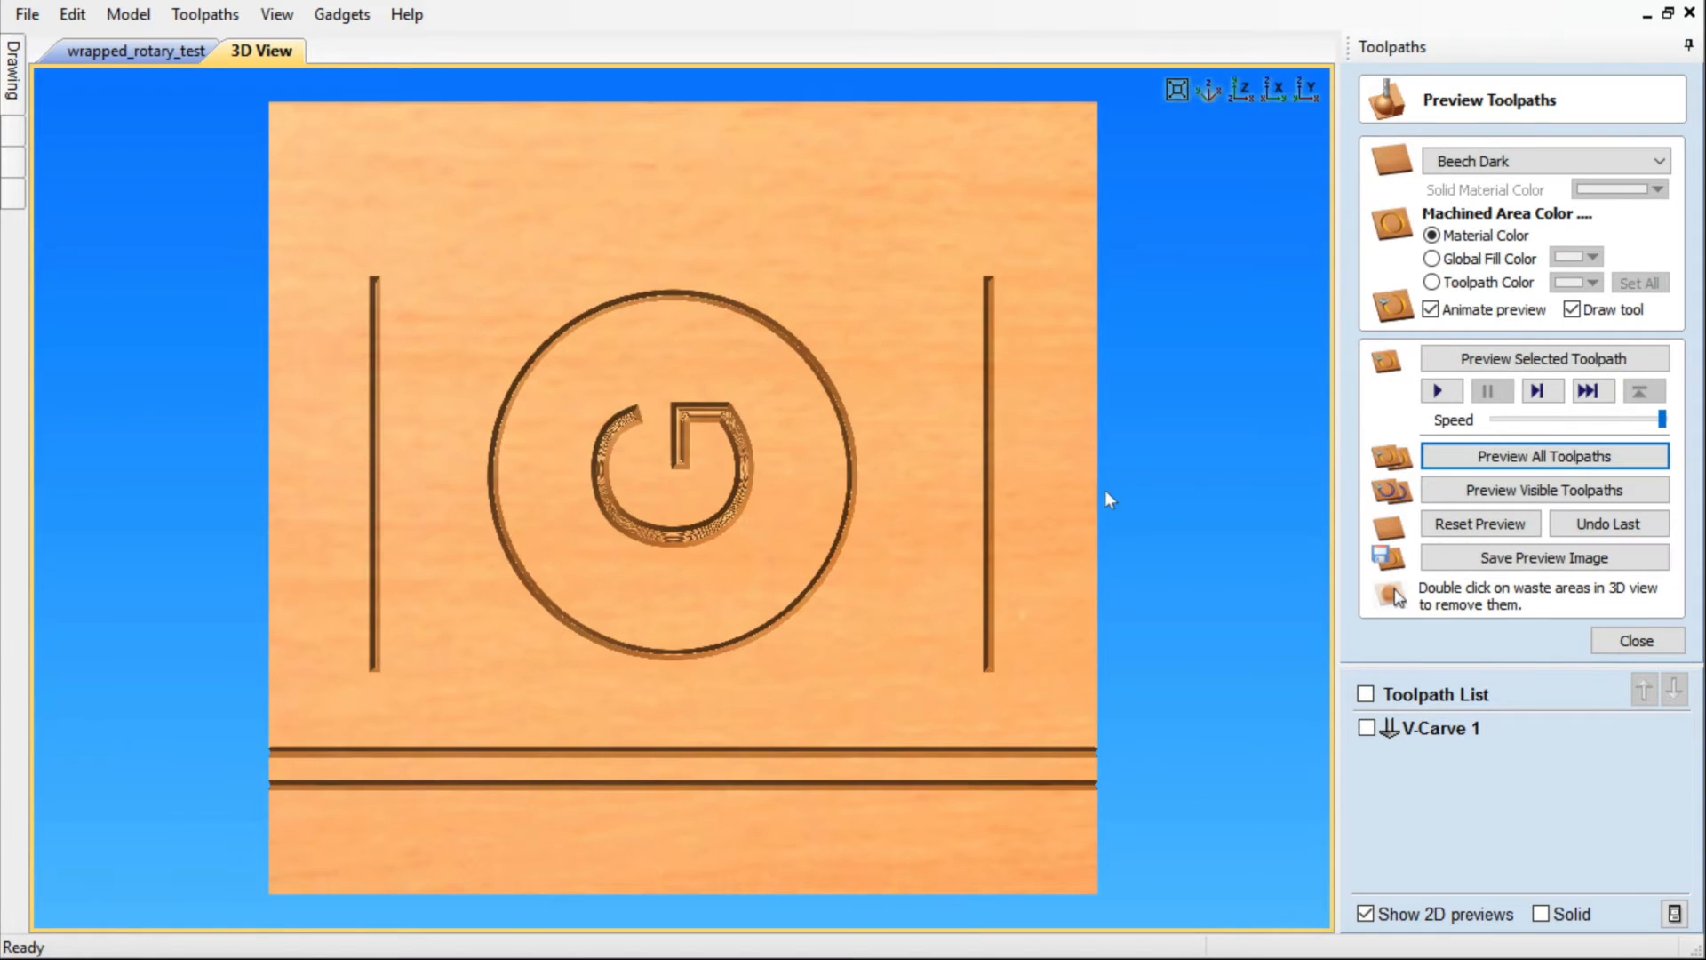
pyautogui.click(204, 15)
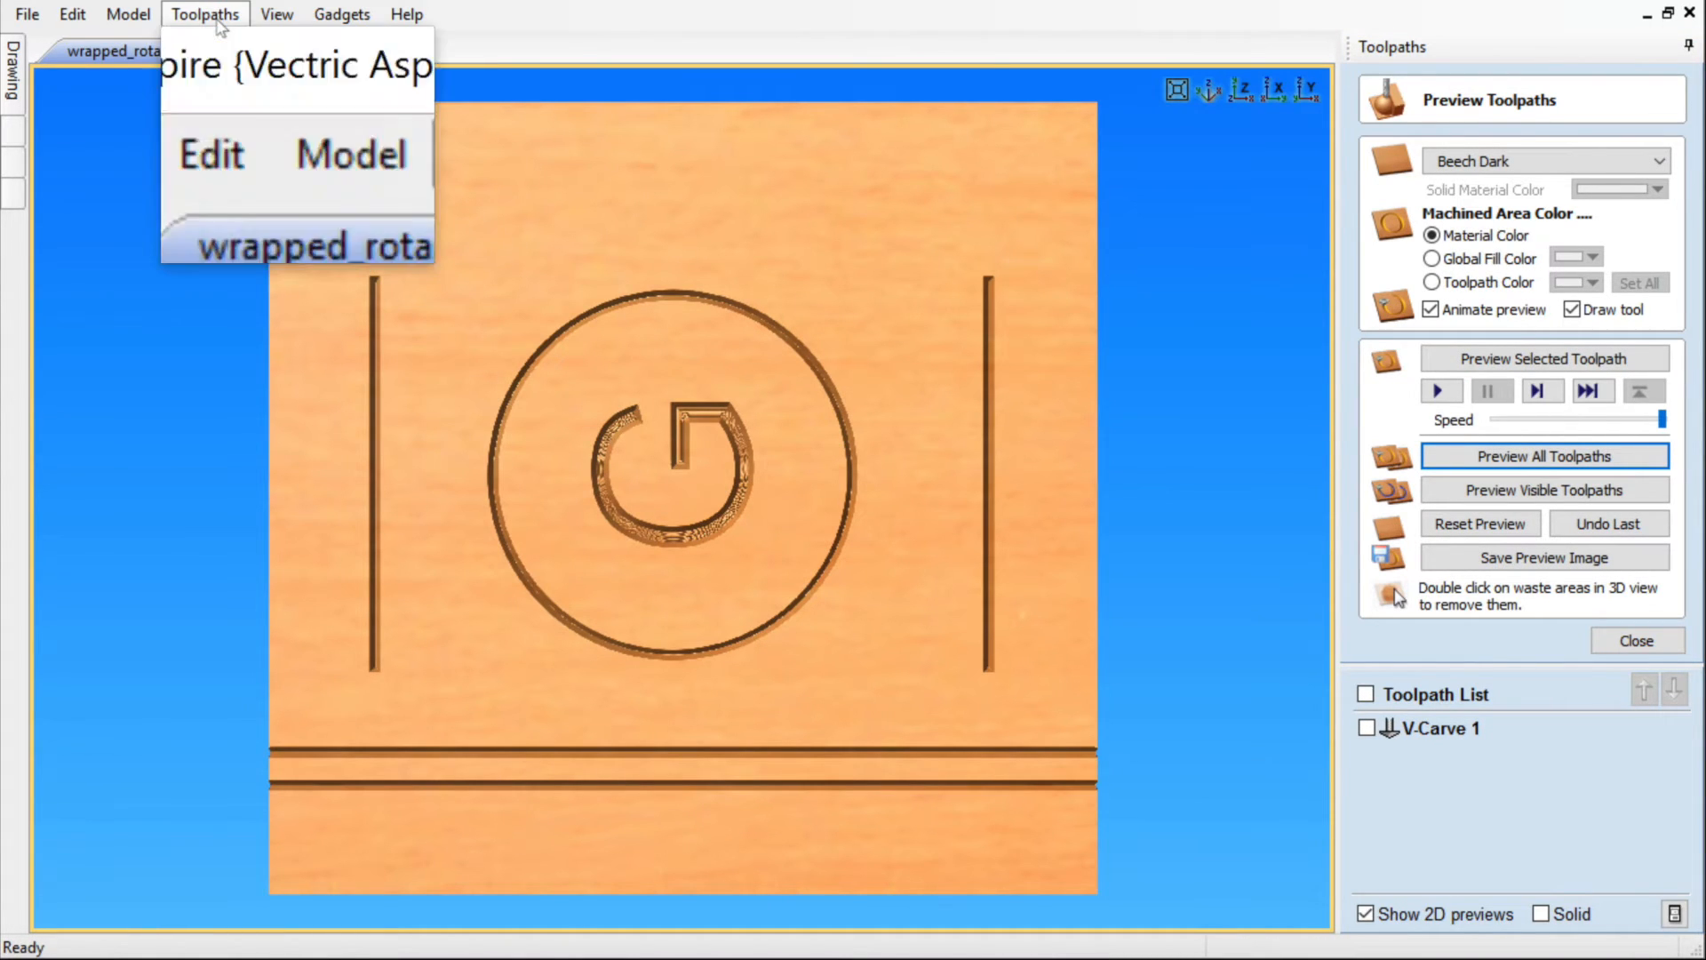
pyautogui.moveTo(309, 157)
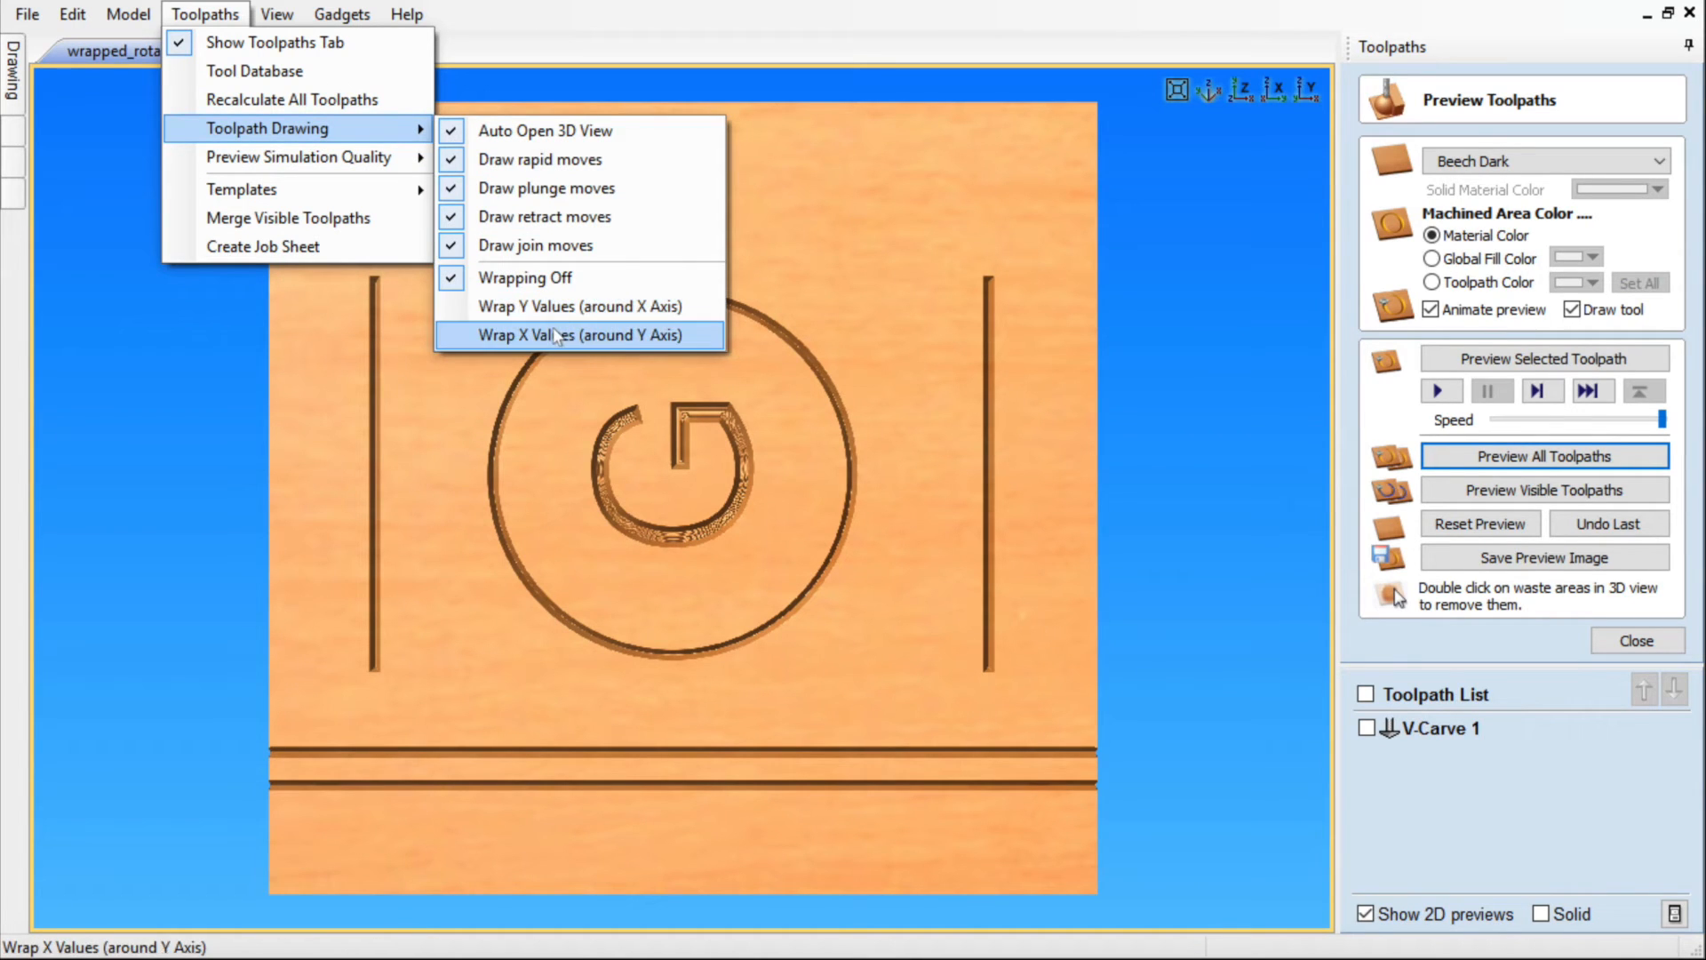
# Step: Wrap X values around the Y axis, inspect the cylinder, and save the 2.0-inch wrapped output
pyautogui.click(577, 334)
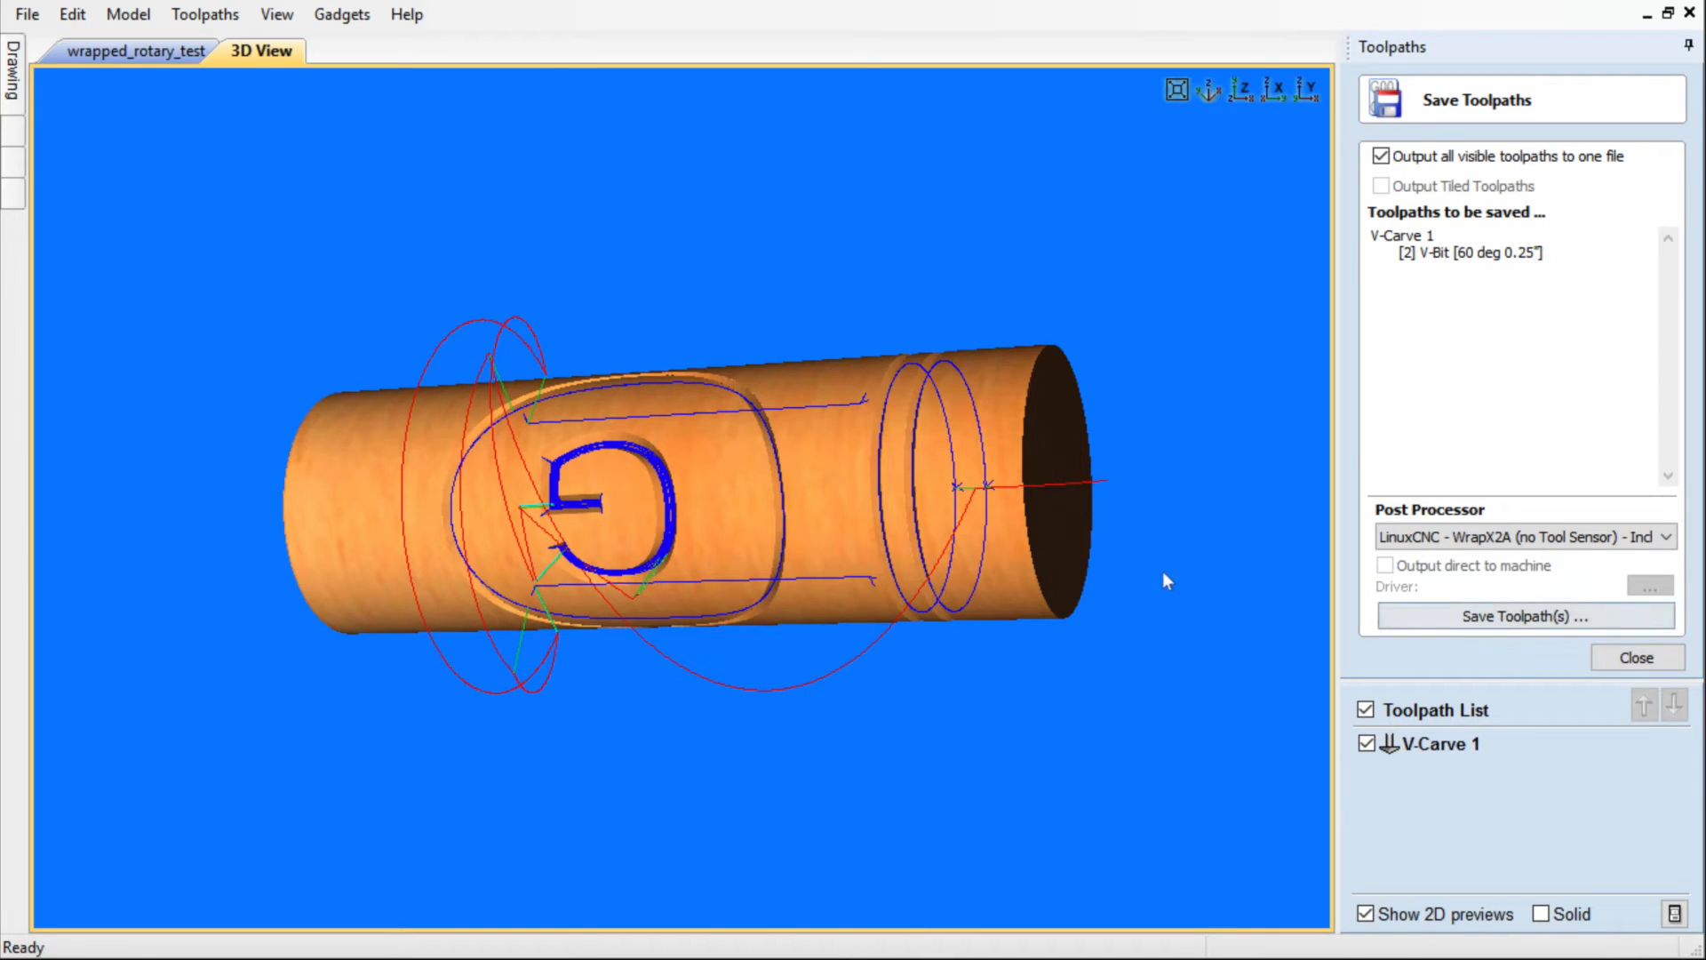
pyautogui.moveTo(1164, 579); pyautogui.dragTo(810, 341)
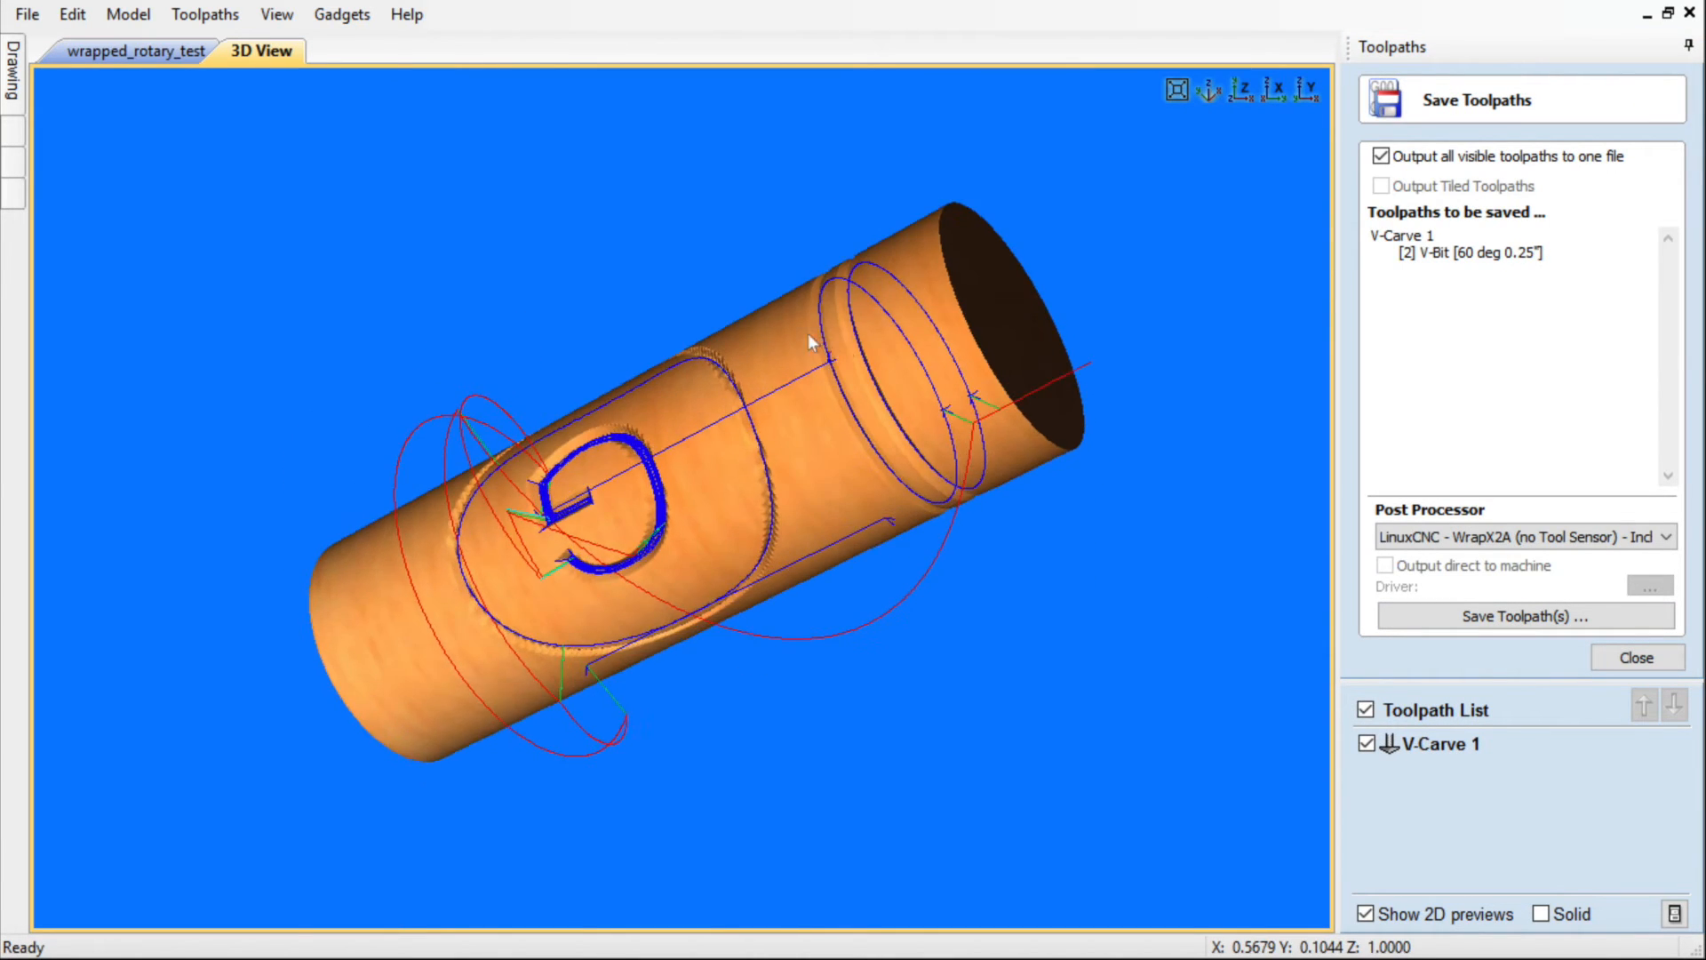
pyautogui.moveTo(805, 342); pyautogui.dragTo(636, 520)
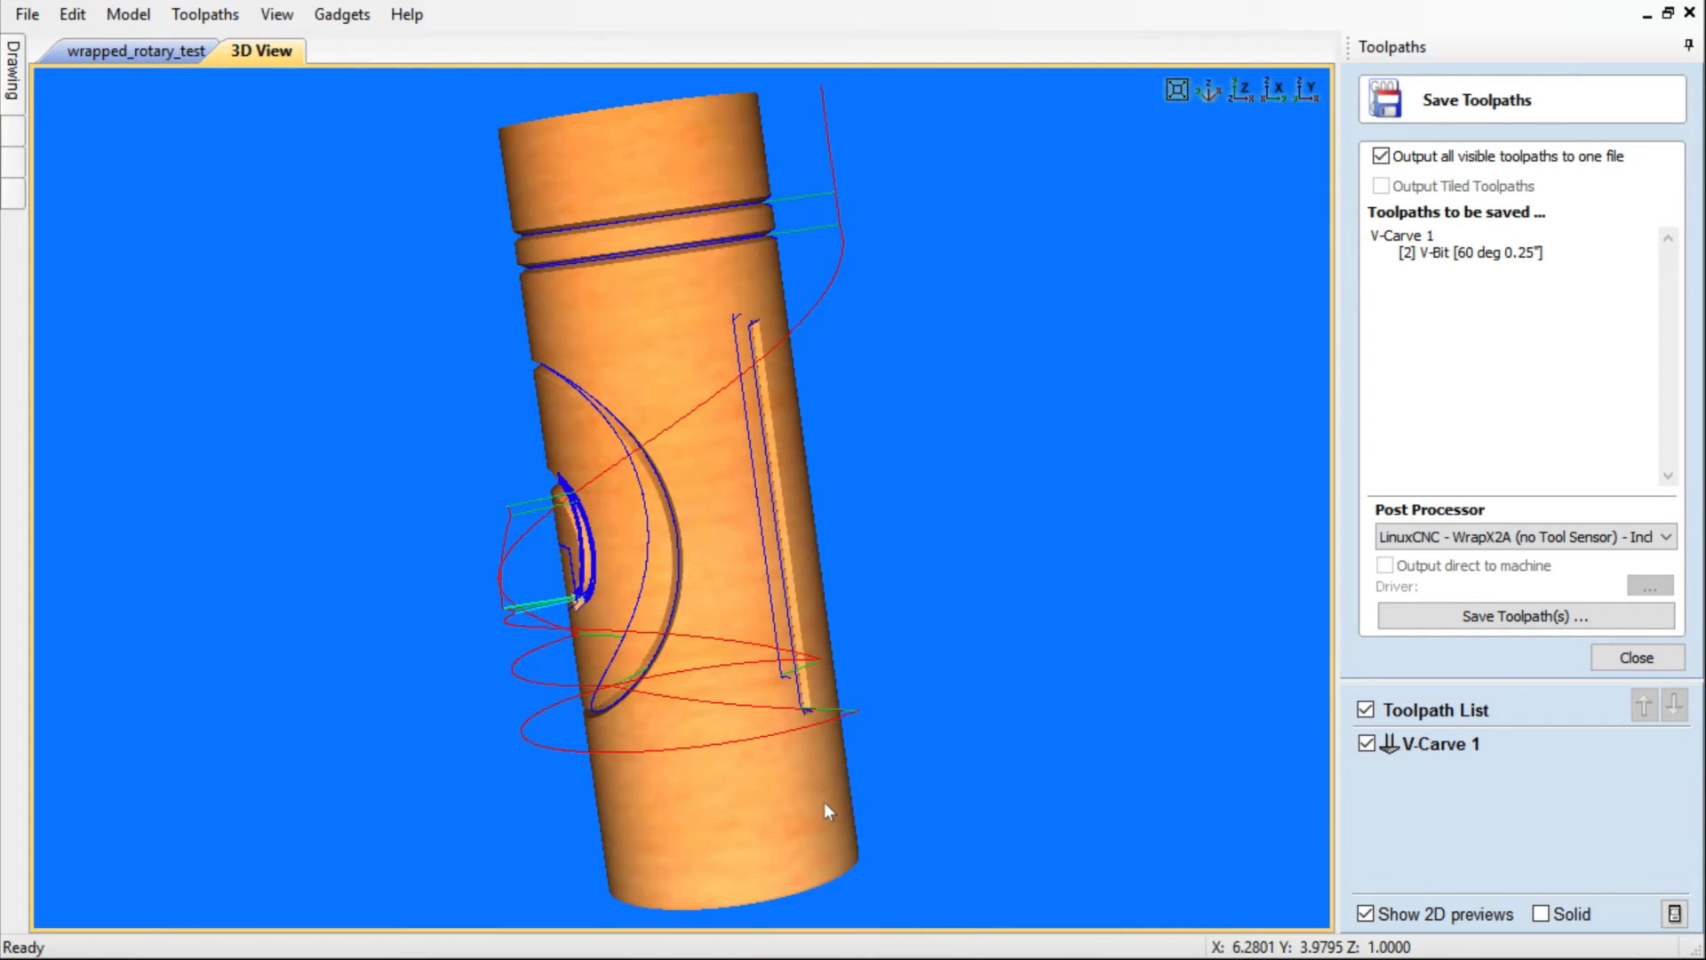
pyautogui.moveTo(826, 811); pyautogui.dragTo(1091, 384)
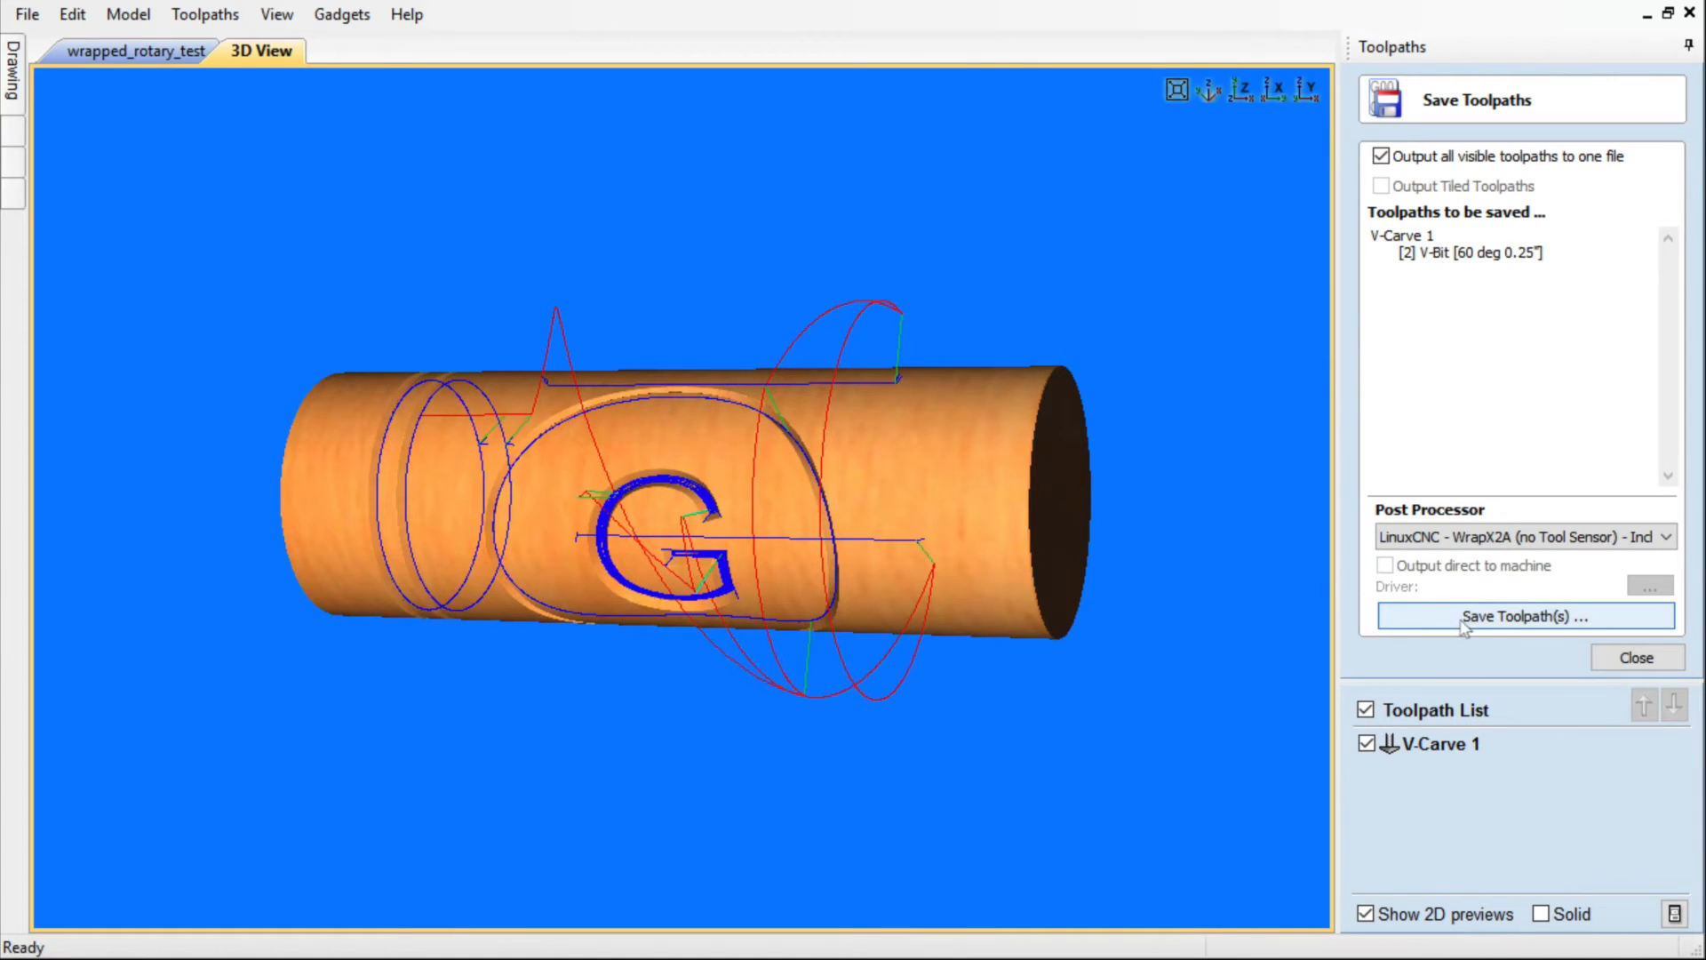
pyautogui.click(1525, 616)
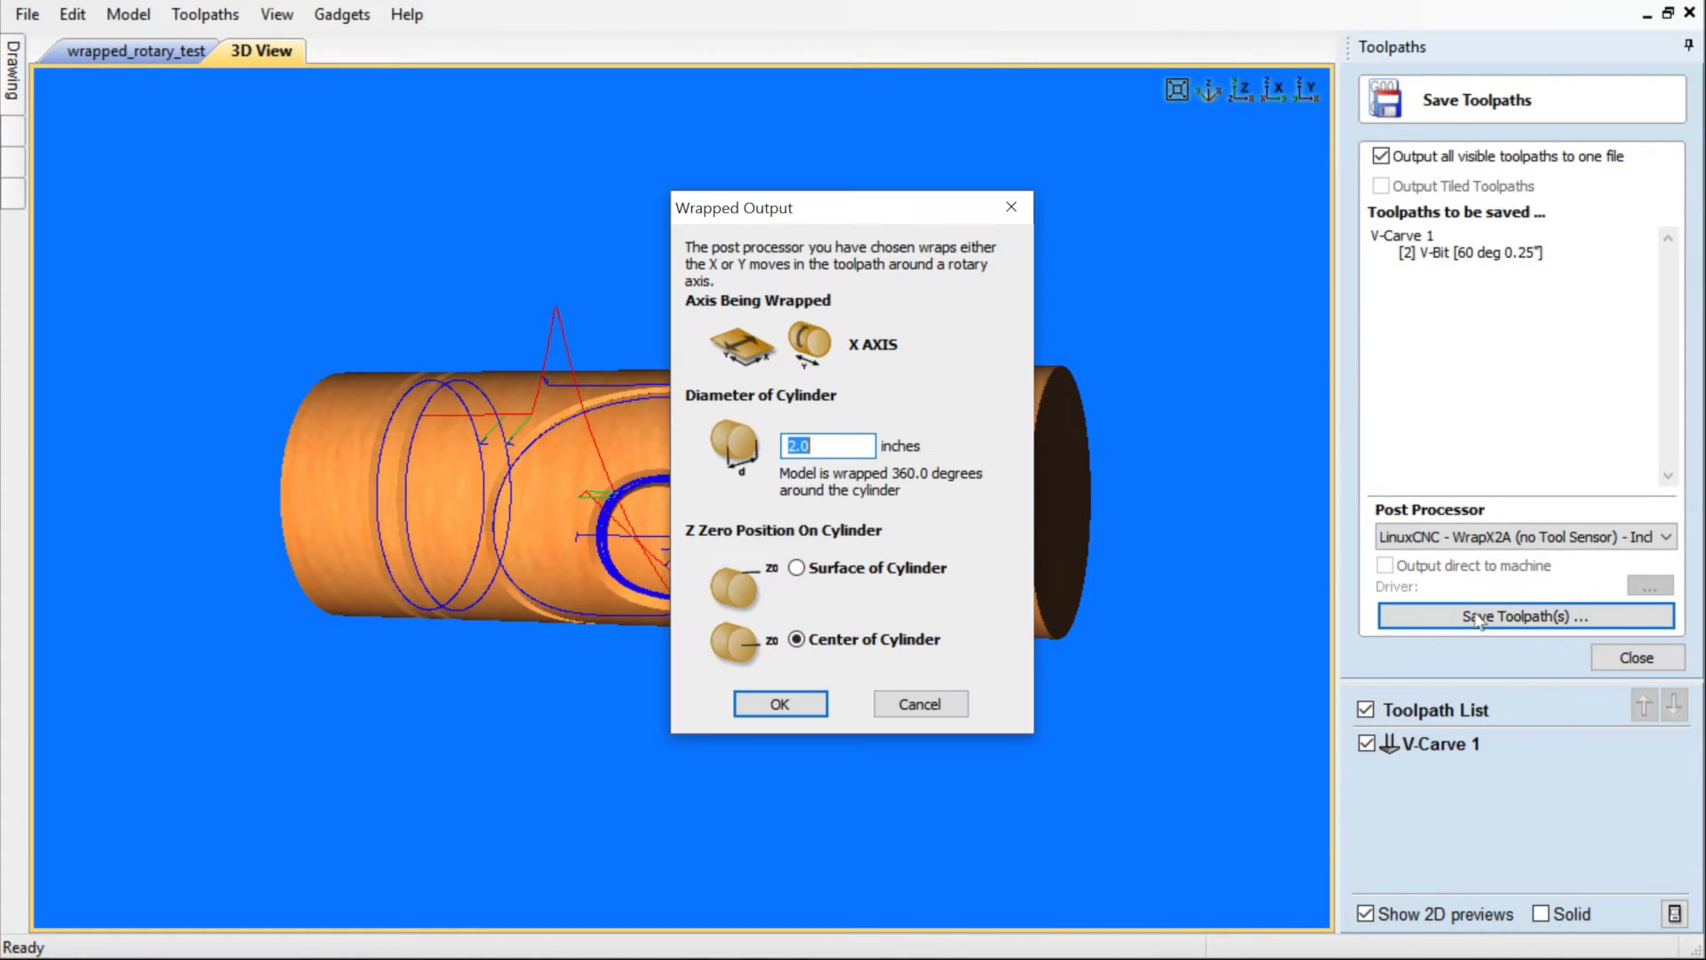
pyautogui.moveTo(835, 371)
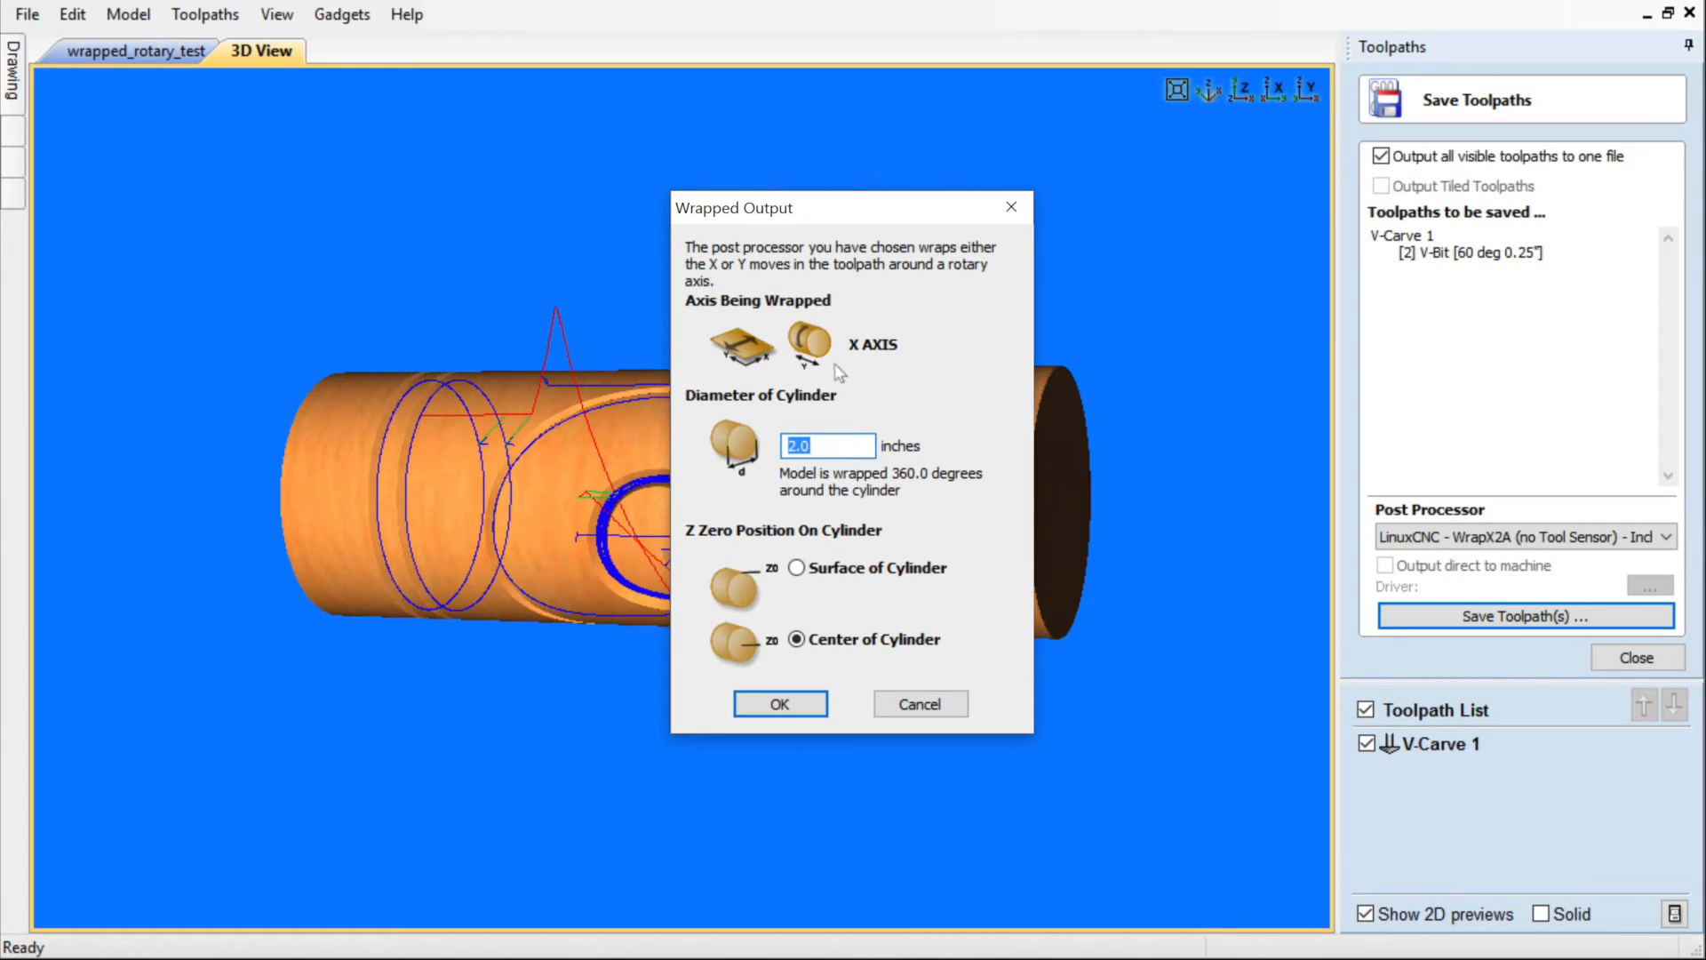
pyautogui.moveTo(850, 380)
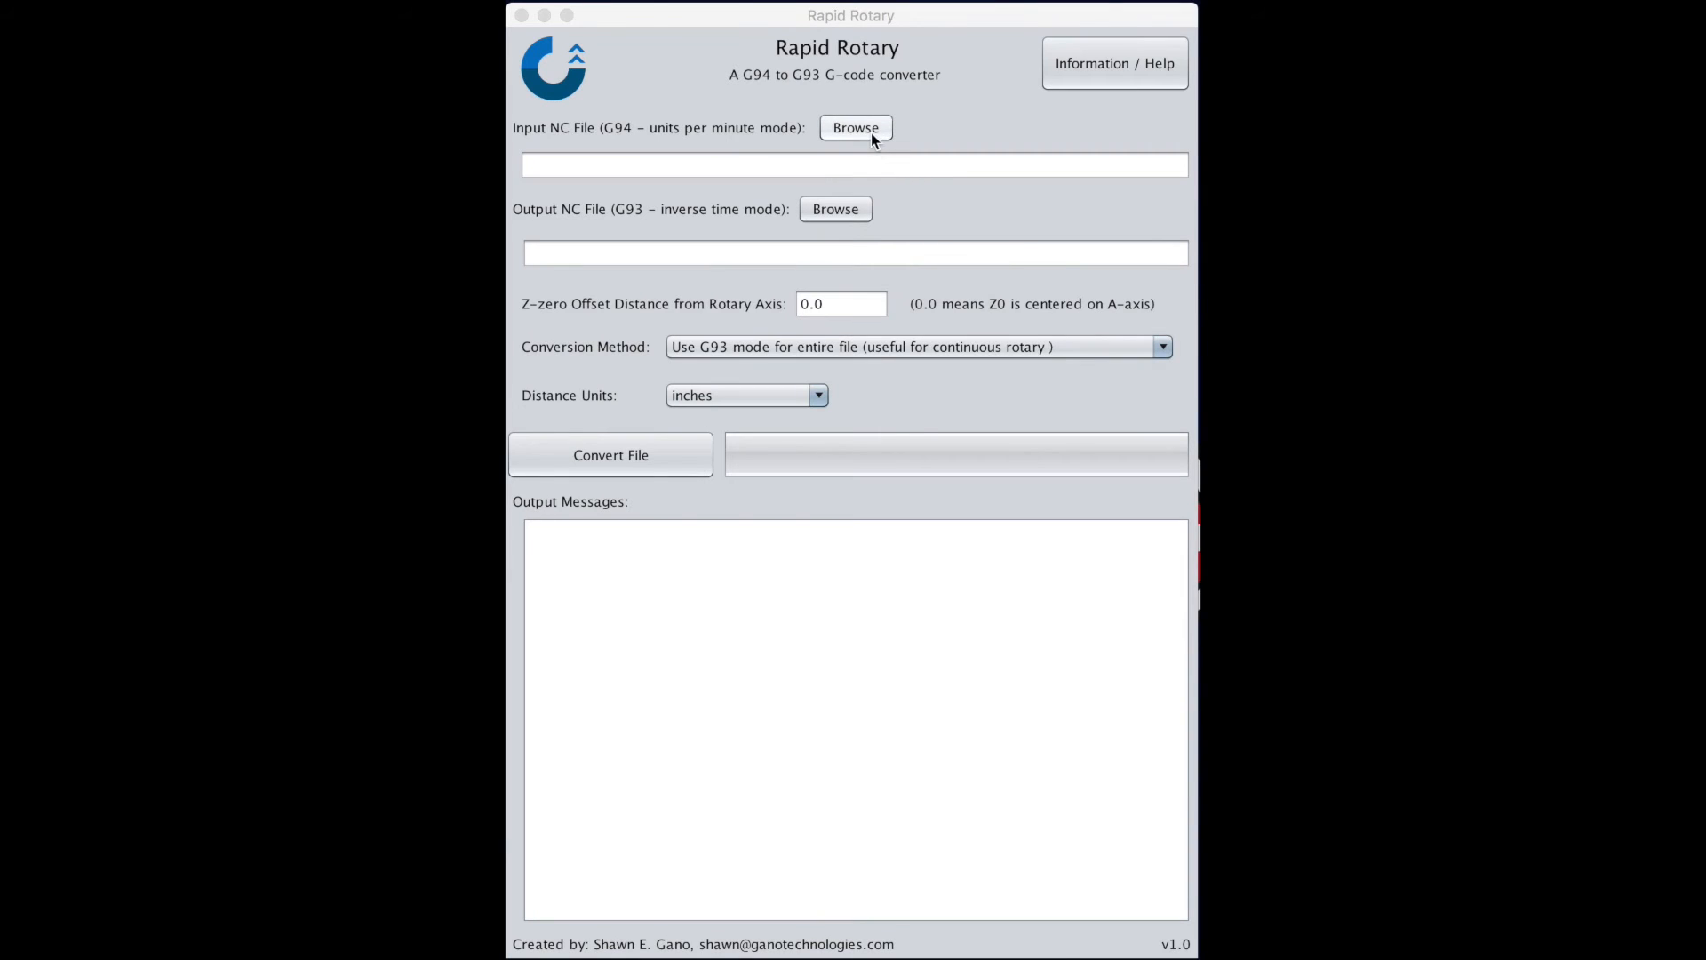
# Step: Reload wrapped_test_60degVbit_center.ngc, keep the output path, and convert it to G93 in inches
pyautogui.click(854, 128)
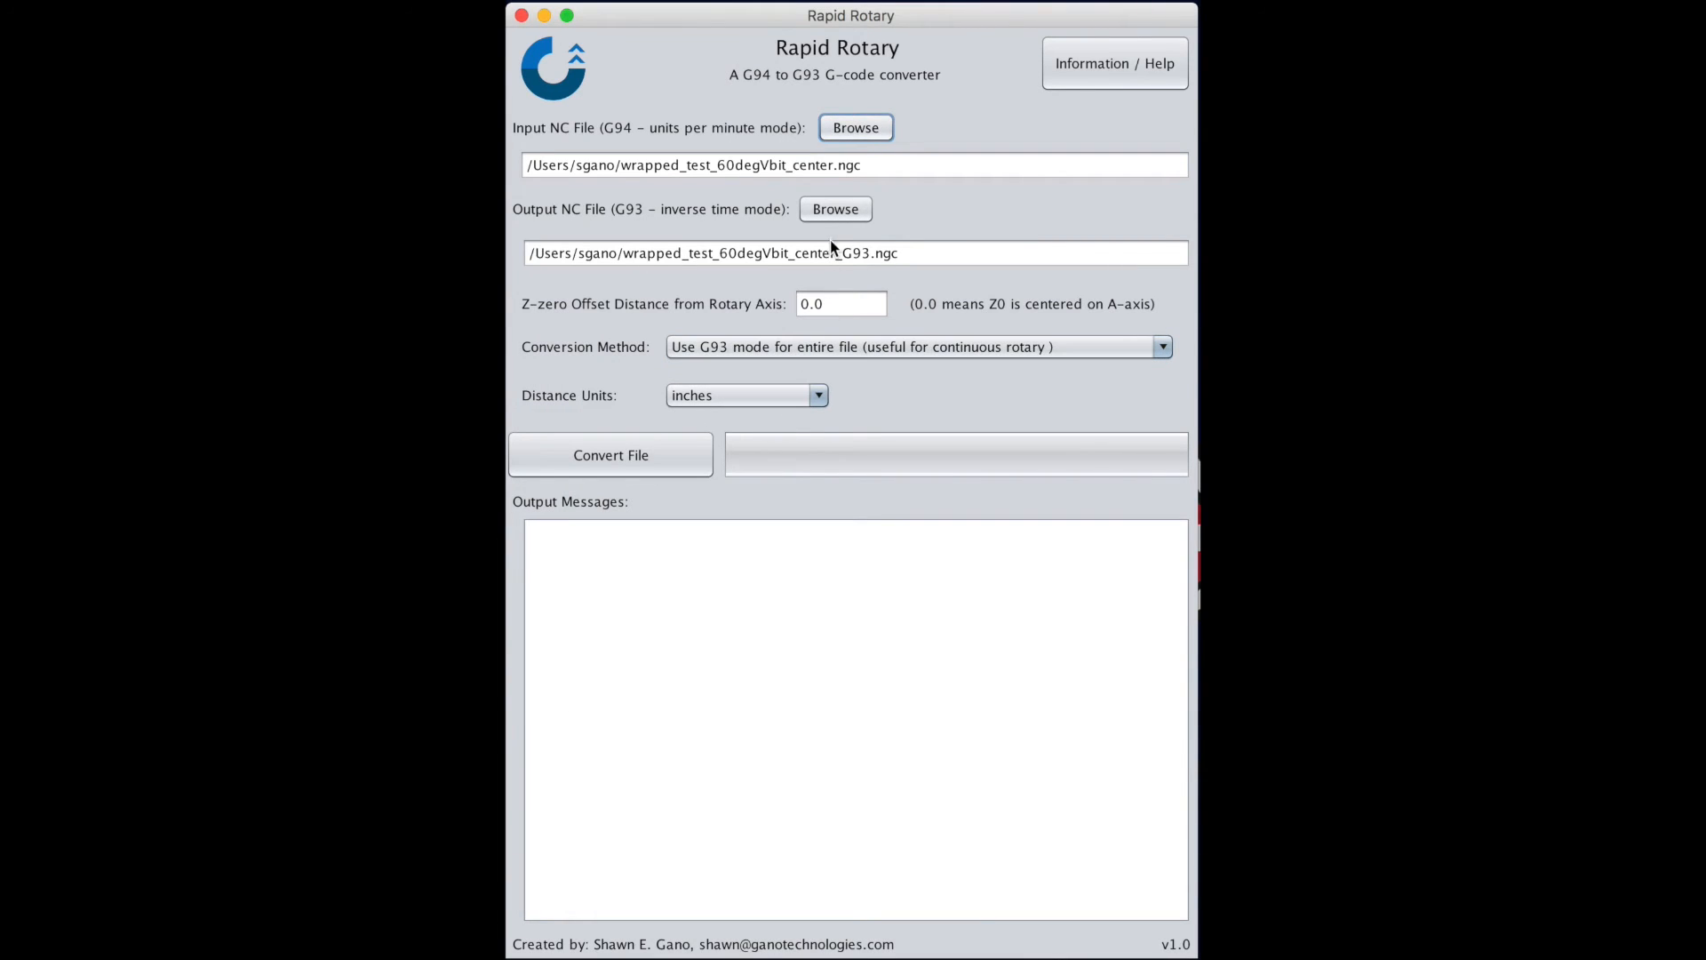
pyautogui.click(841, 304)
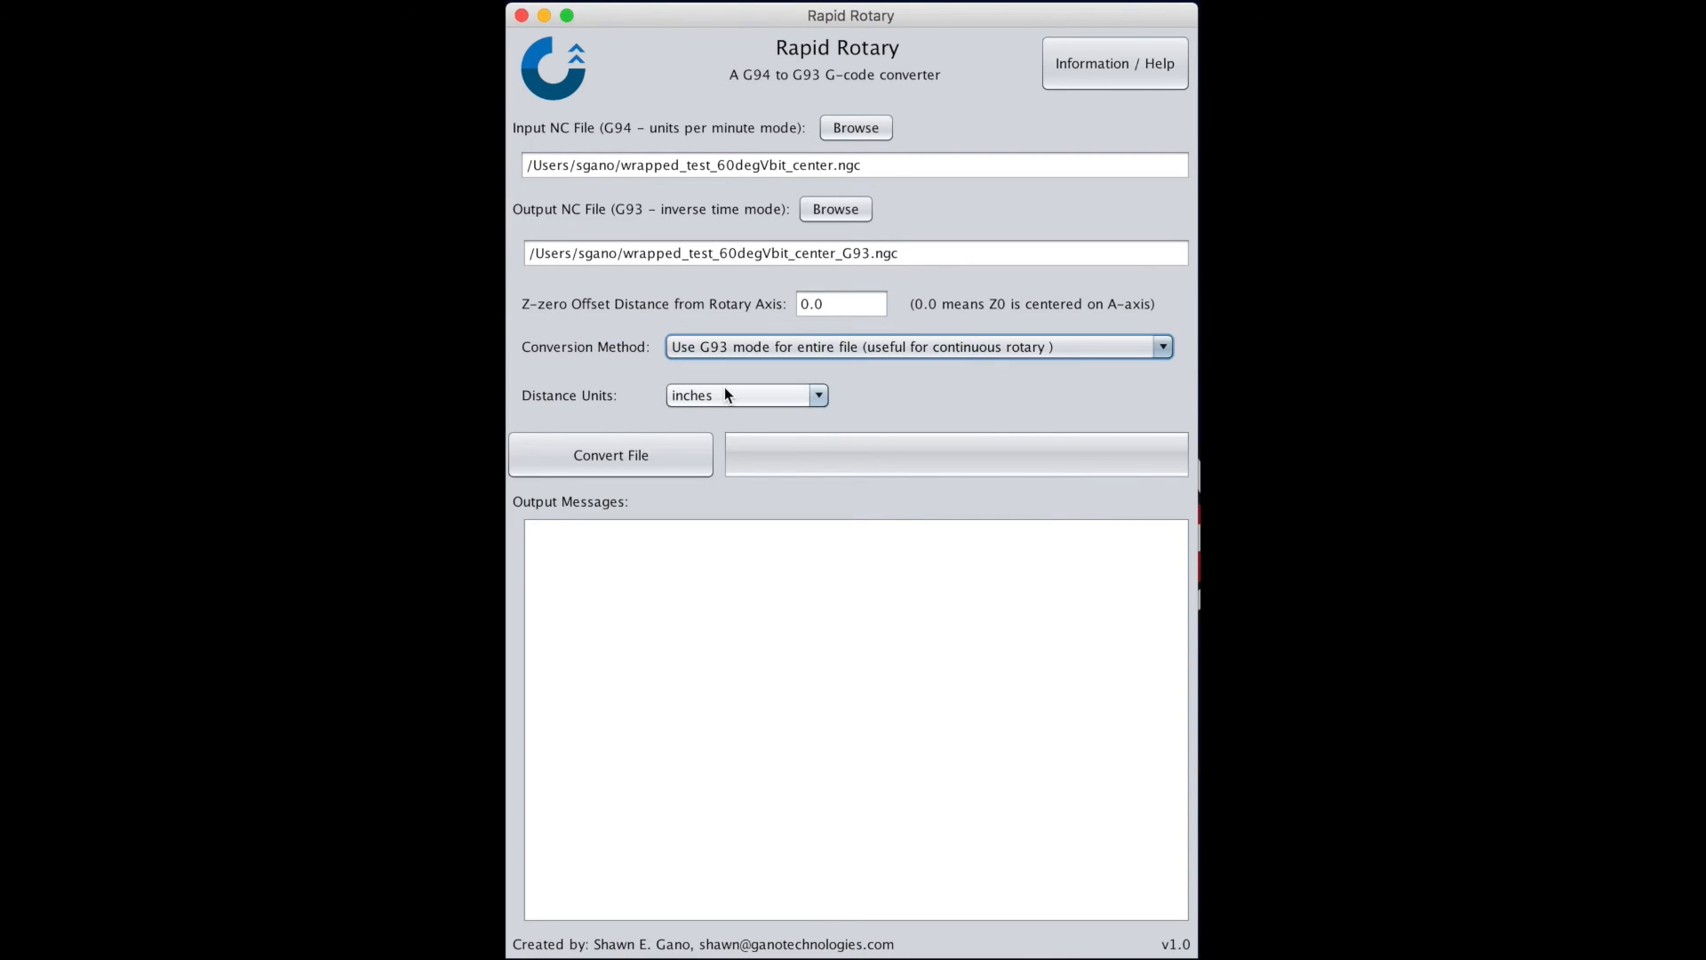
pyautogui.click(609, 455)
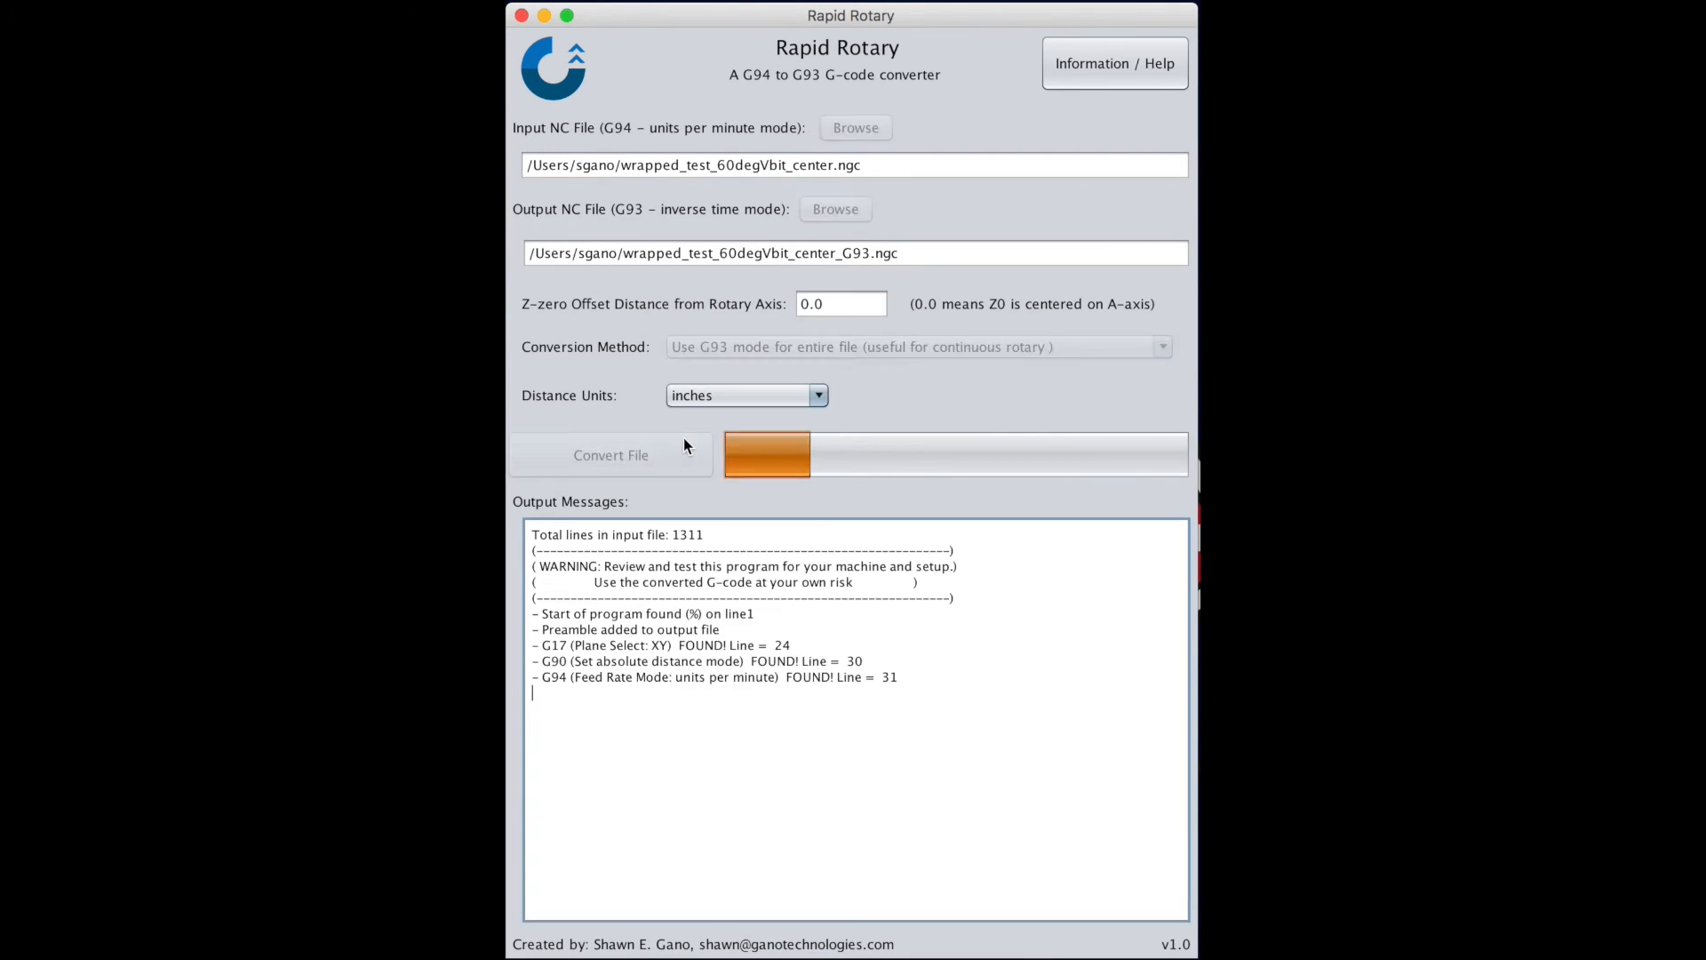